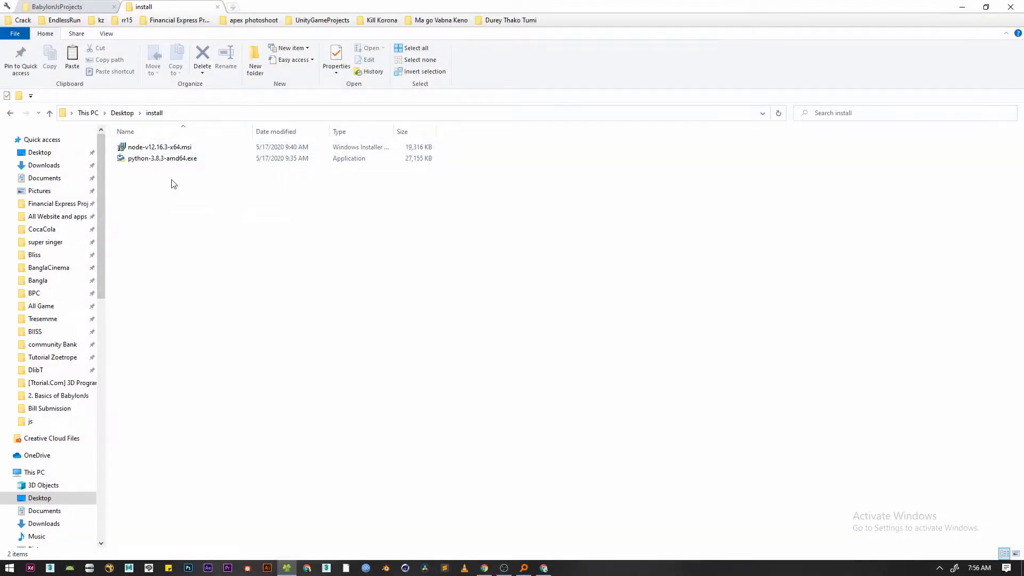
# Launch the python-3.8.3-amd64.exe installer from the Desktop\install folder.
pyautogui.click(162, 158)
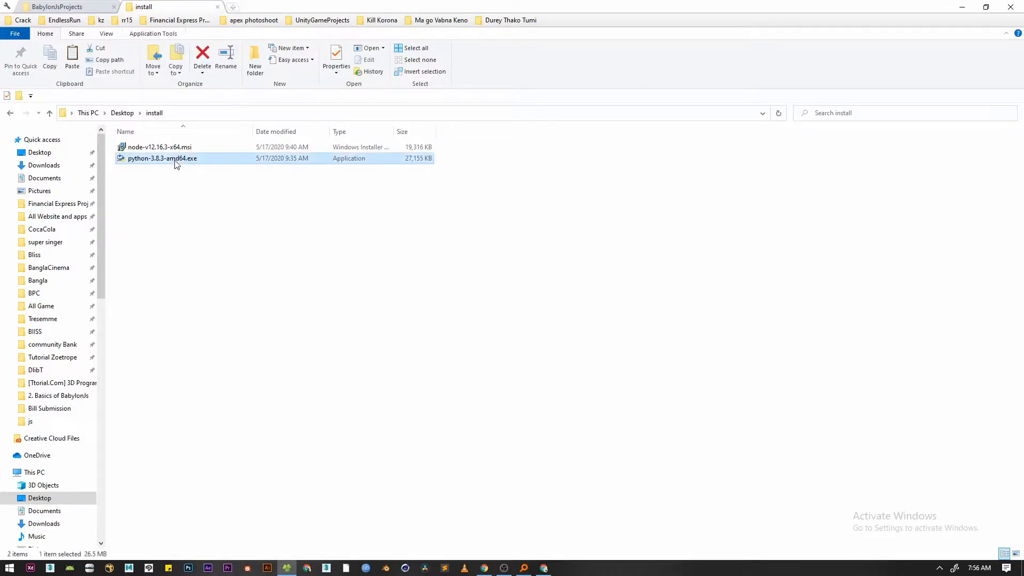
pyautogui.doubleClick(162, 158)
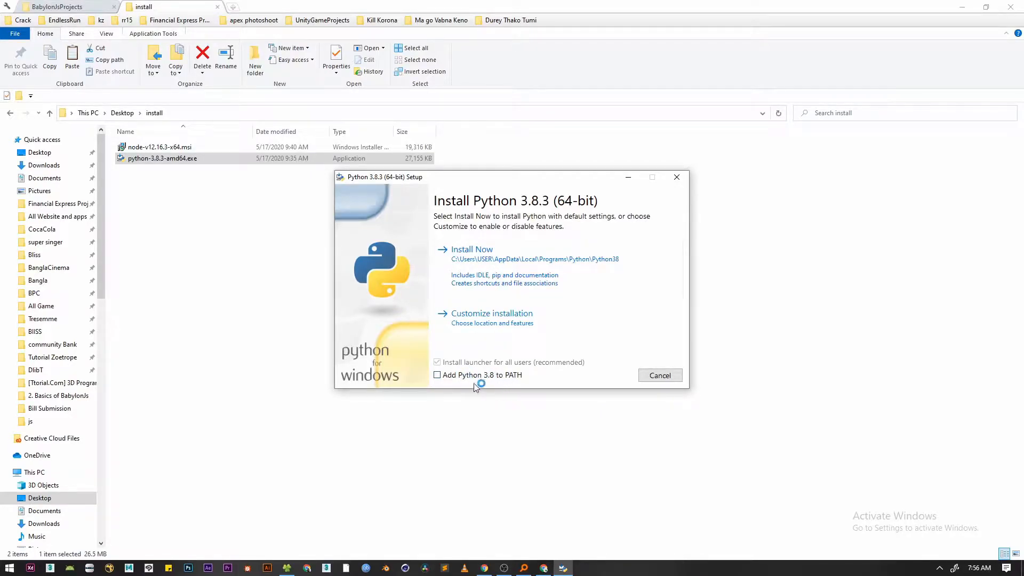
# Install Python 3.8.3 with 'Add Python 3.8 to PATH' ticked and close the finished setup.
pyautogui.click(436, 374)
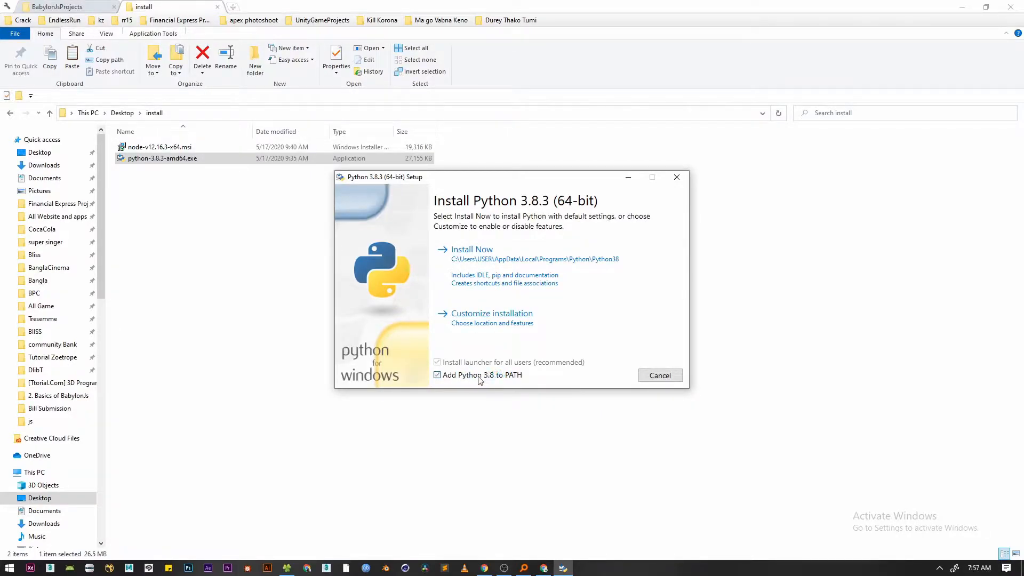
pyautogui.moveTo(472, 380)
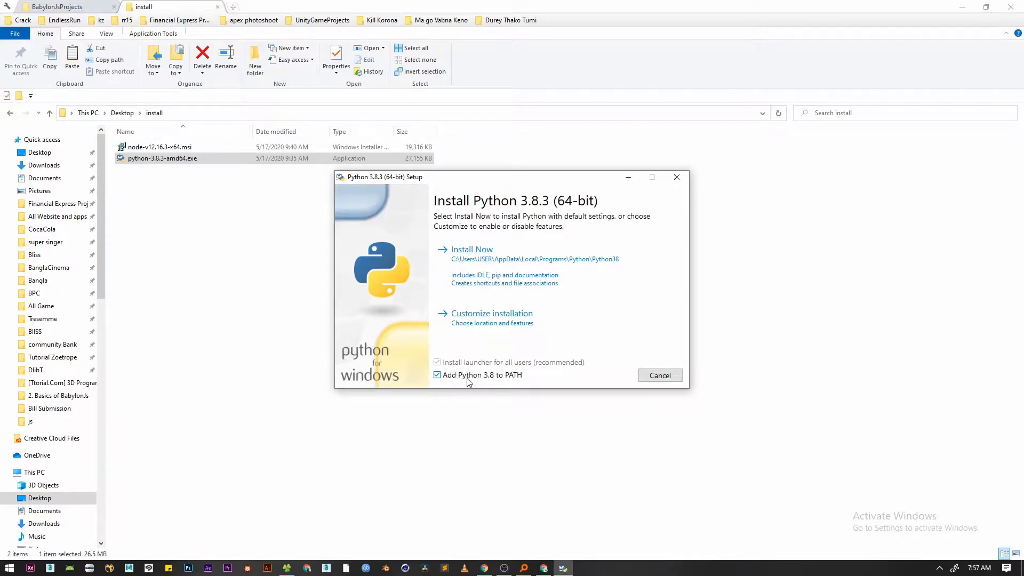
pyautogui.click(472, 248)
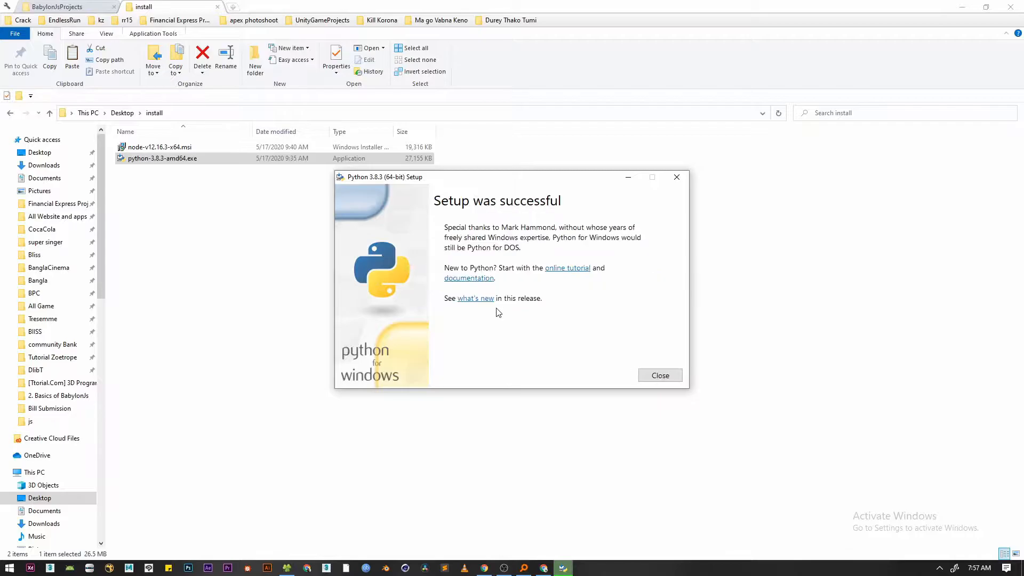
pyautogui.click(659, 374)
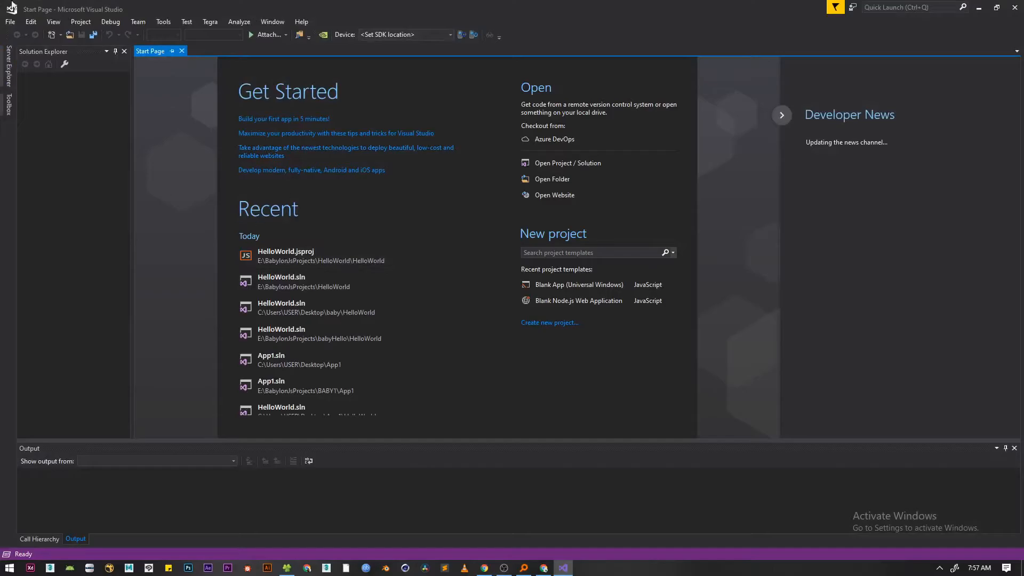
# Start a new JavaScript Blank App (Universal Windows) project located in E:\BabylonJsProjects.
pyautogui.click(11, 21)
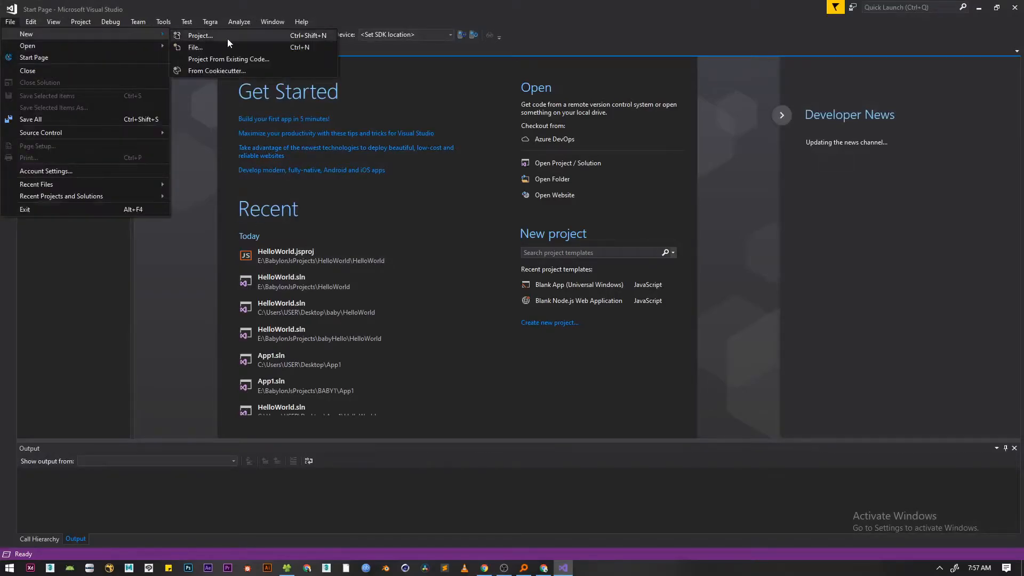
pyautogui.click(200, 35)
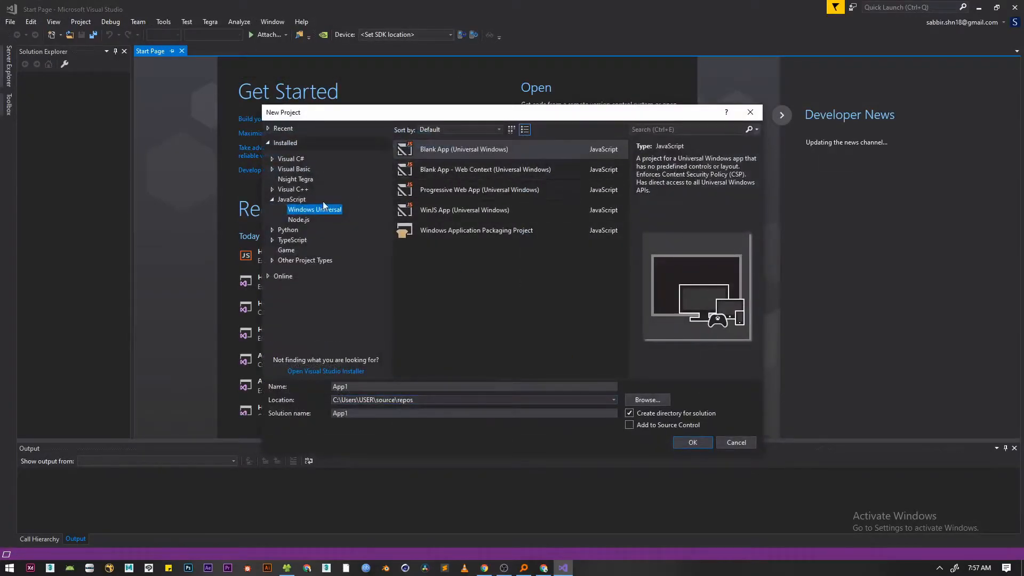
pyautogui.moveTo(464, 150)
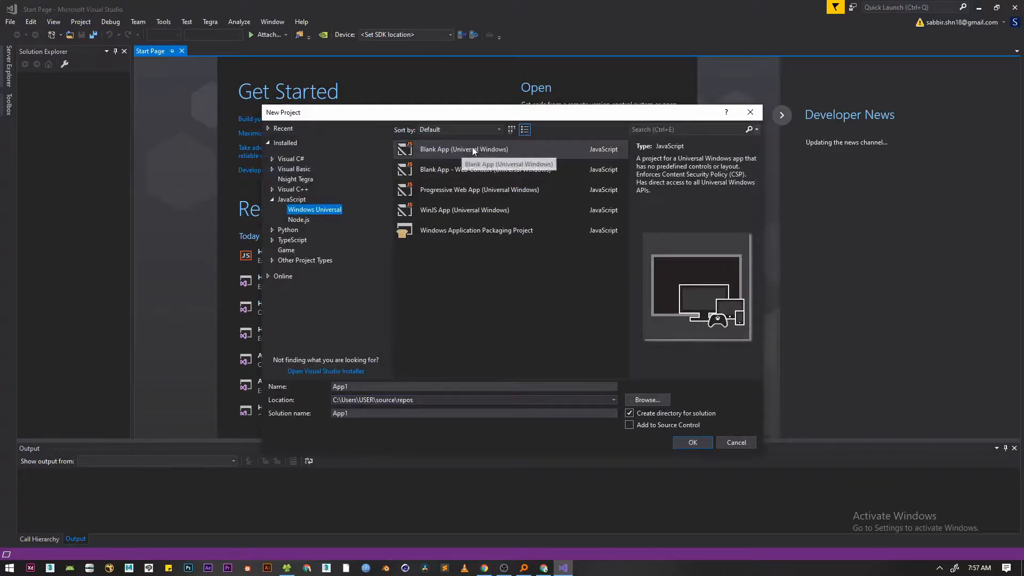
pyautogui.moveTo(374, 173)
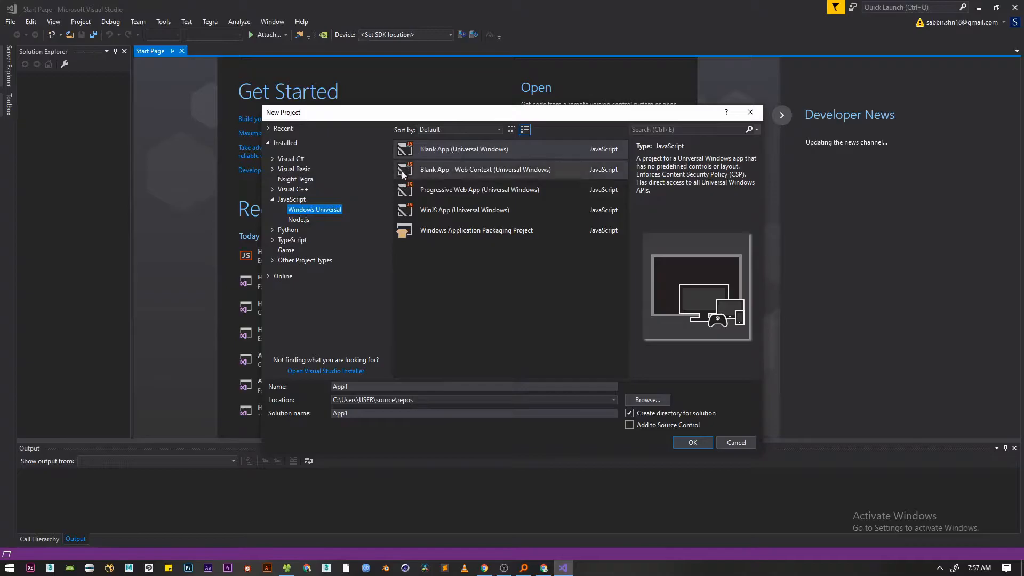
pyautogui.moveTo(429, 242)
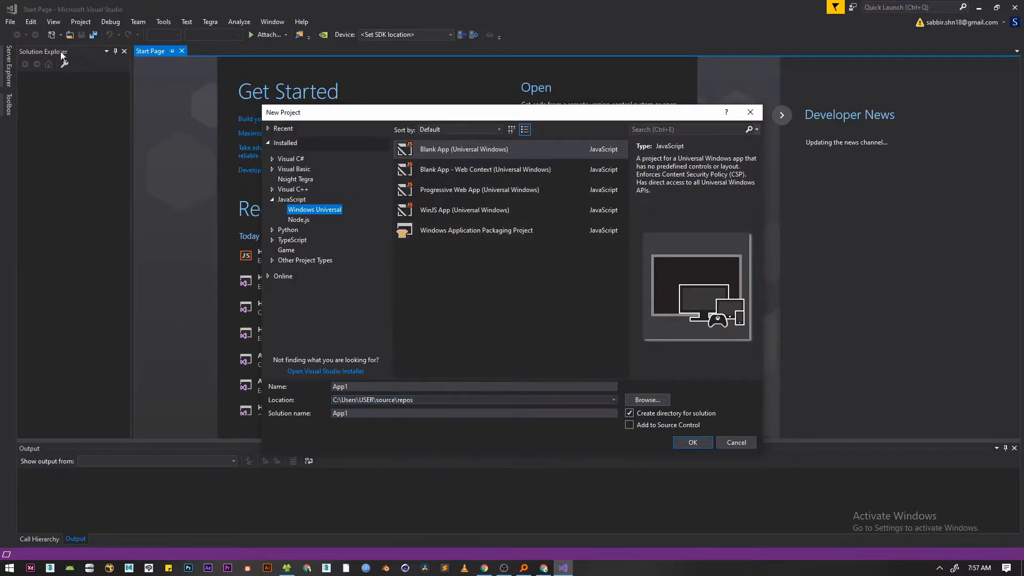
pyautogui.moveTo(615, 397)
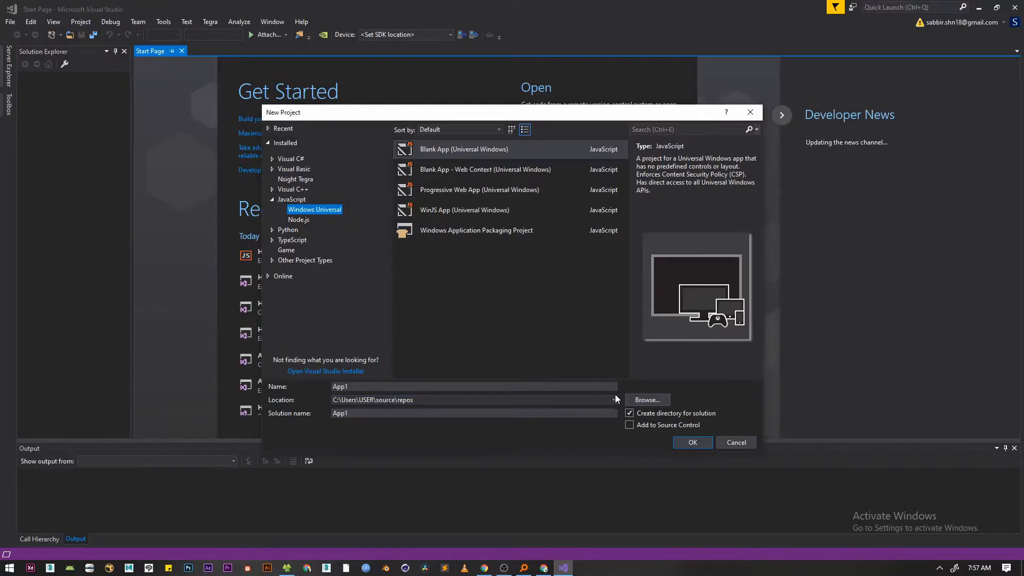
pyautogui.moveTo(882, 418)
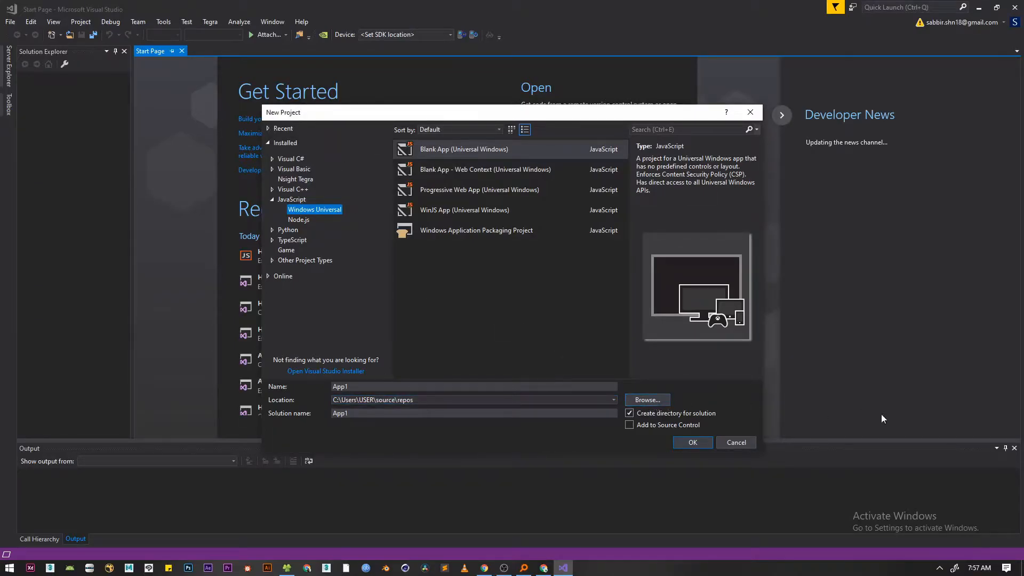
pyautogui.click(645, 400)
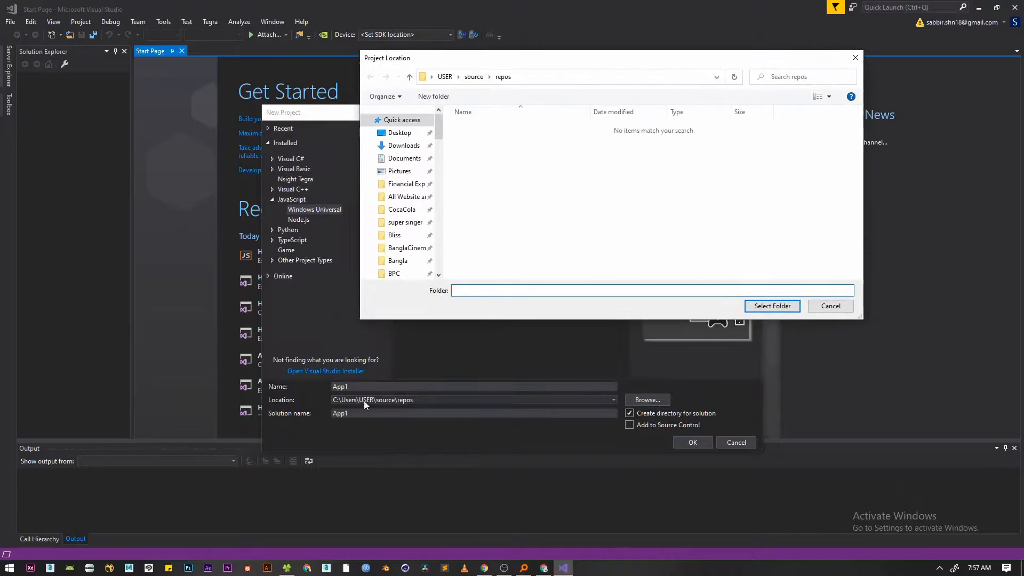
pyautogui.click(771, 306)
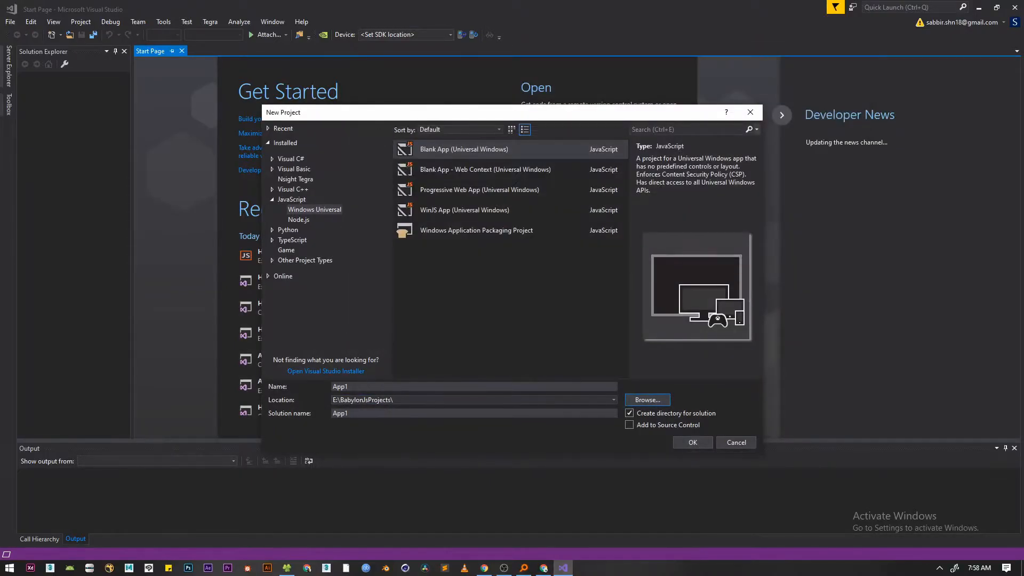
# Name the project HelloWorld and create it.
pyautogui.write('H')
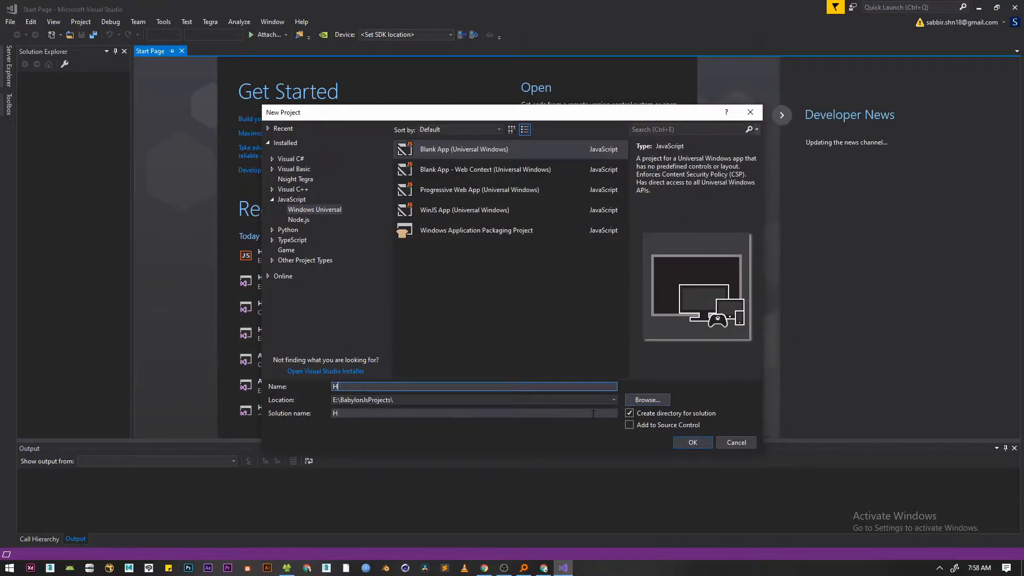
pyautogui.write('ellow')
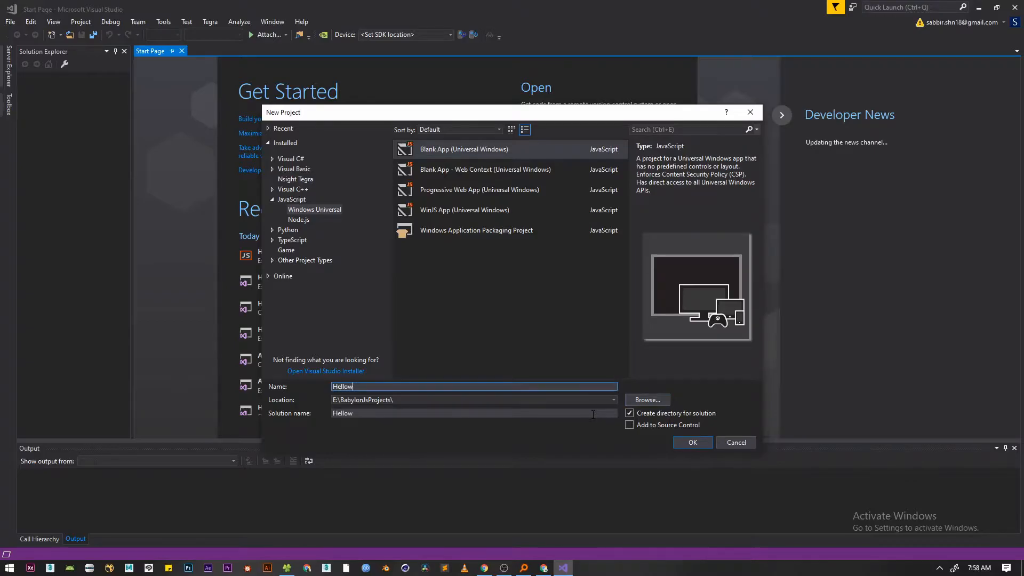
pyautogui.write('World')
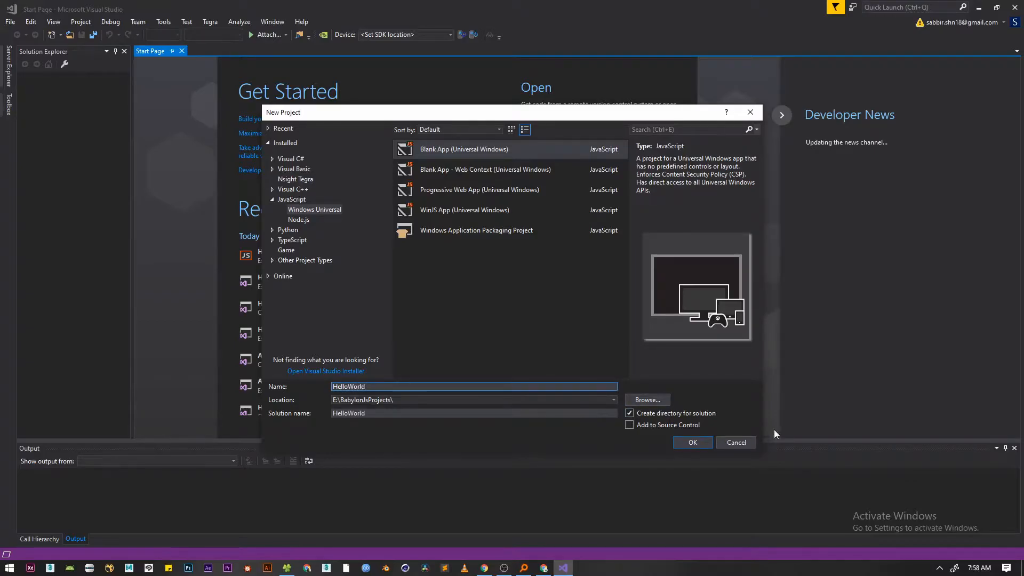
pyautogui.click(691, 441)
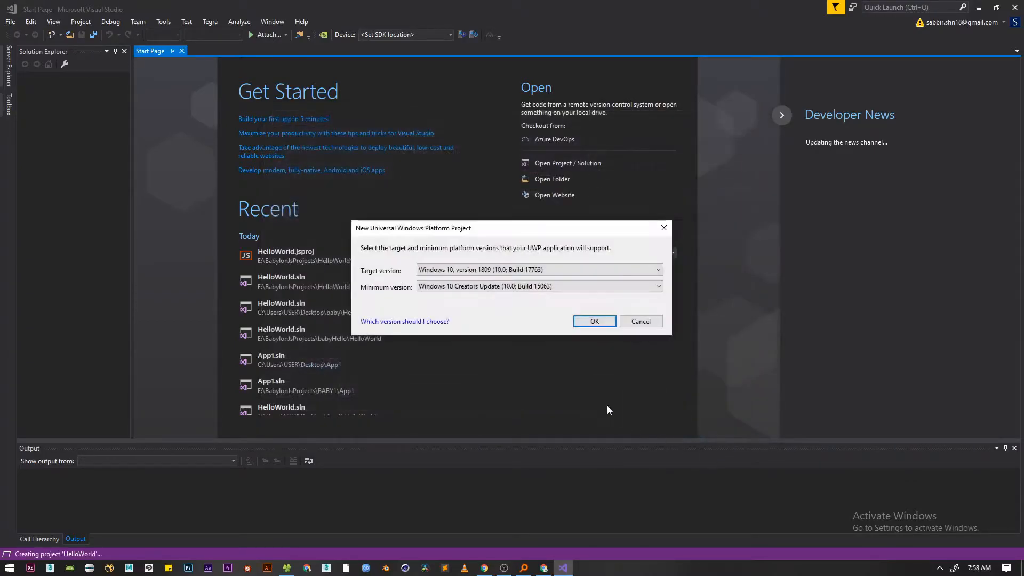
# Accept the default Windows versions and expand the js folder showing main.js in Solution Explorer.
pyautogui.click(593, 321)
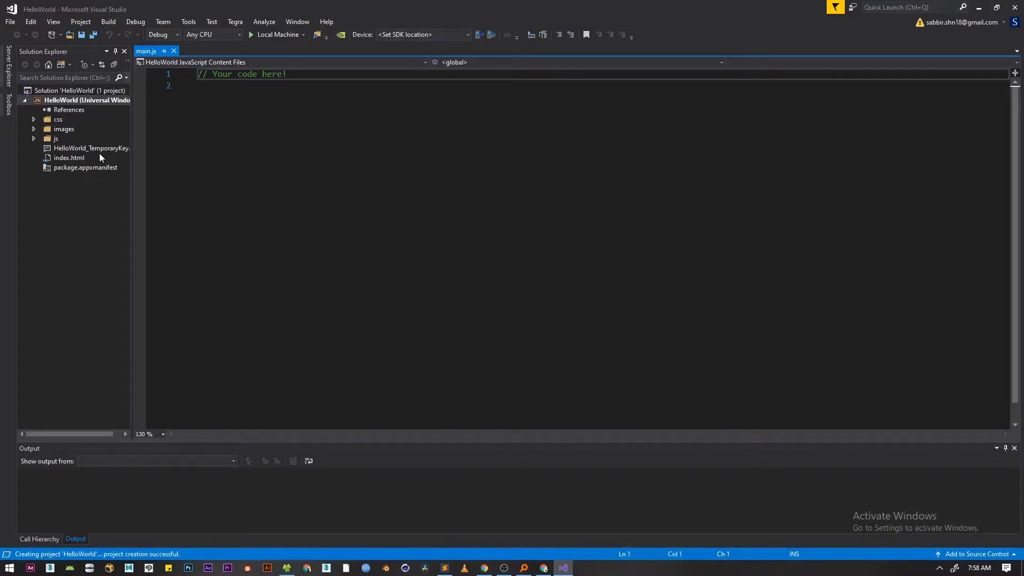
pyautogui.click(34, 139)
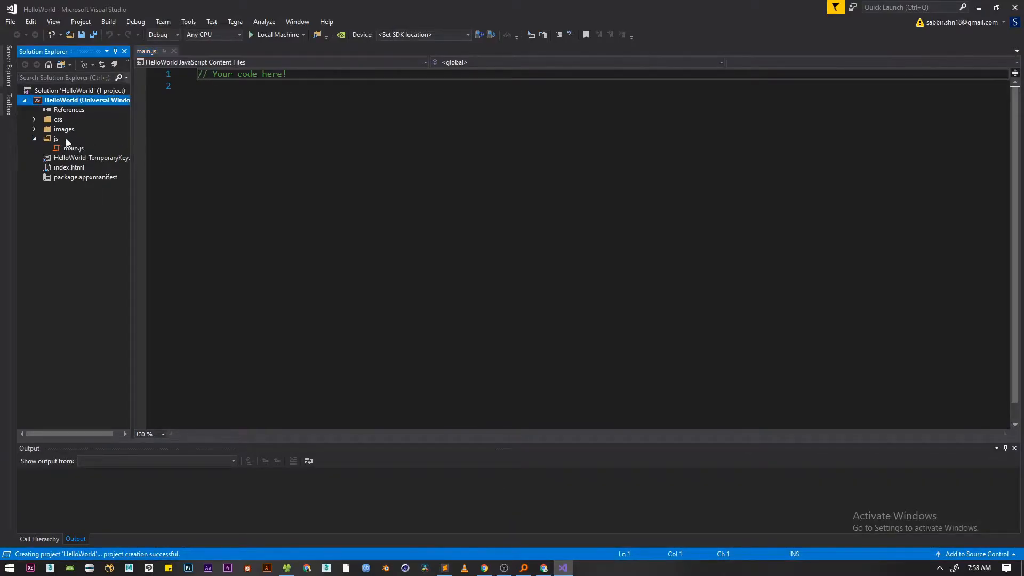
pyautogui.rightClick(56, 138)
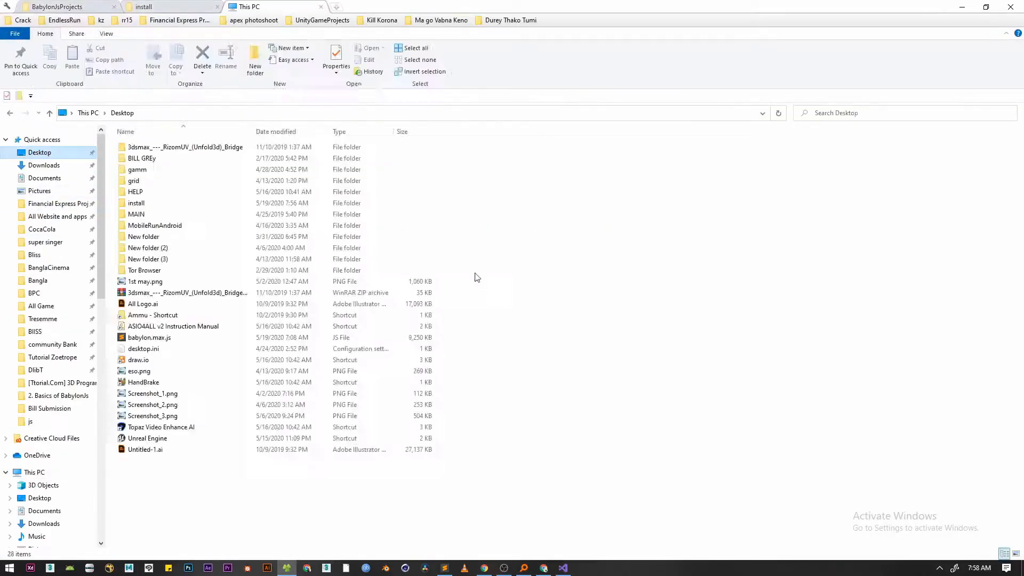
# Open babylon.max.js from the Desktop in Sublime Text.
pyautogui.click(562, 567)
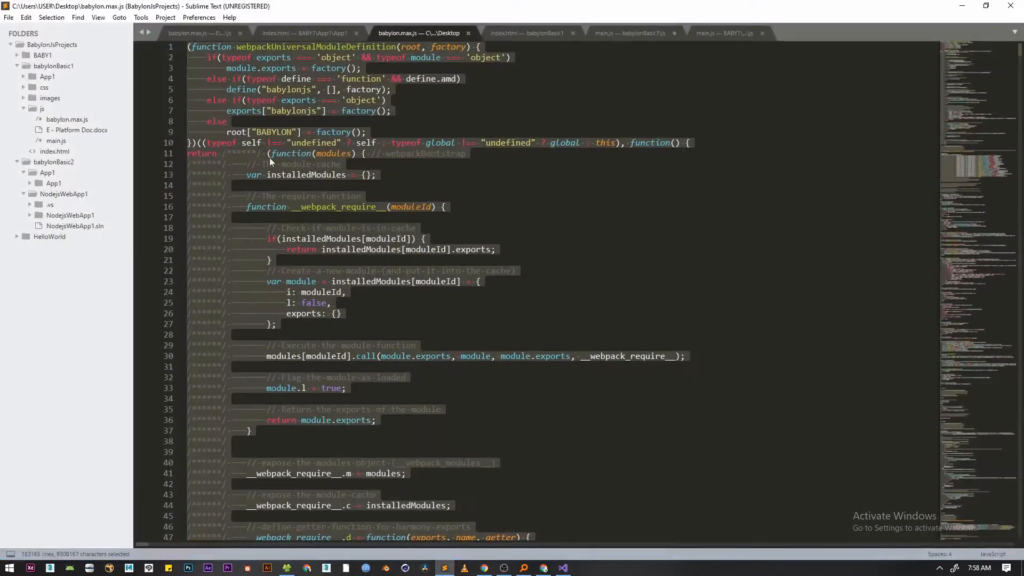
pyautogui.moveTo(417, 330)
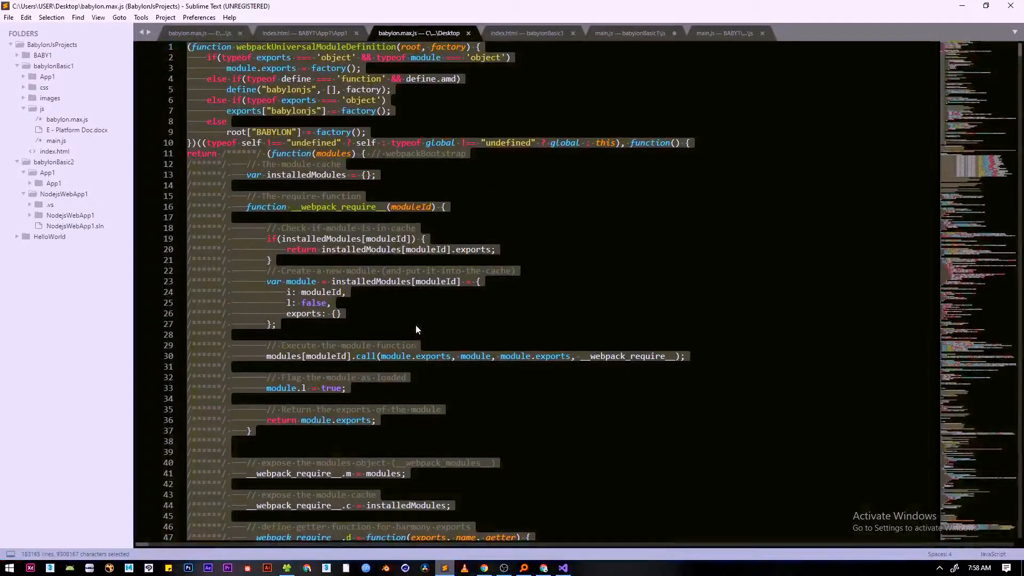
pyautogui.moveTo(385, 225)
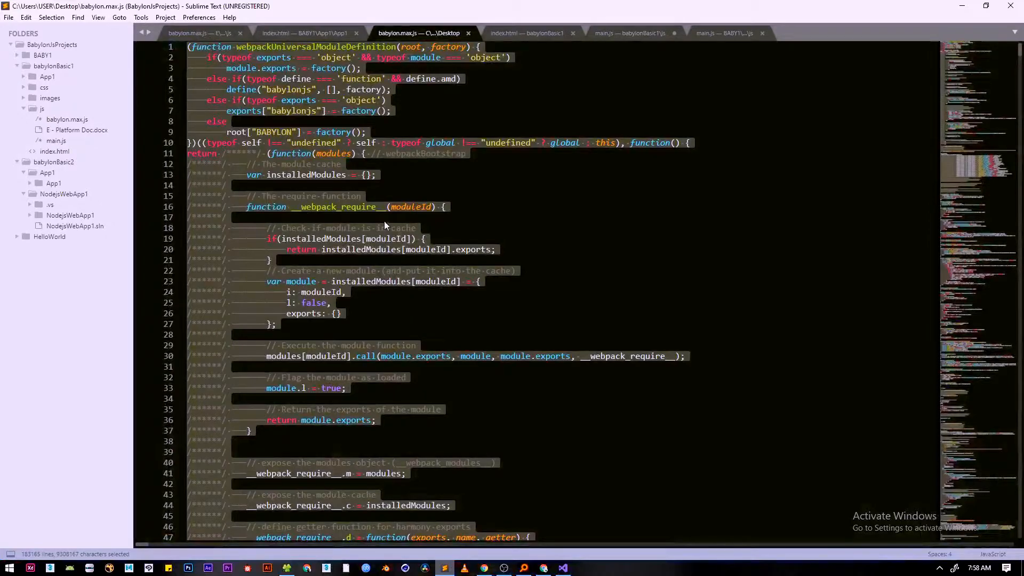
pyautogui.moveTo(363, 261)
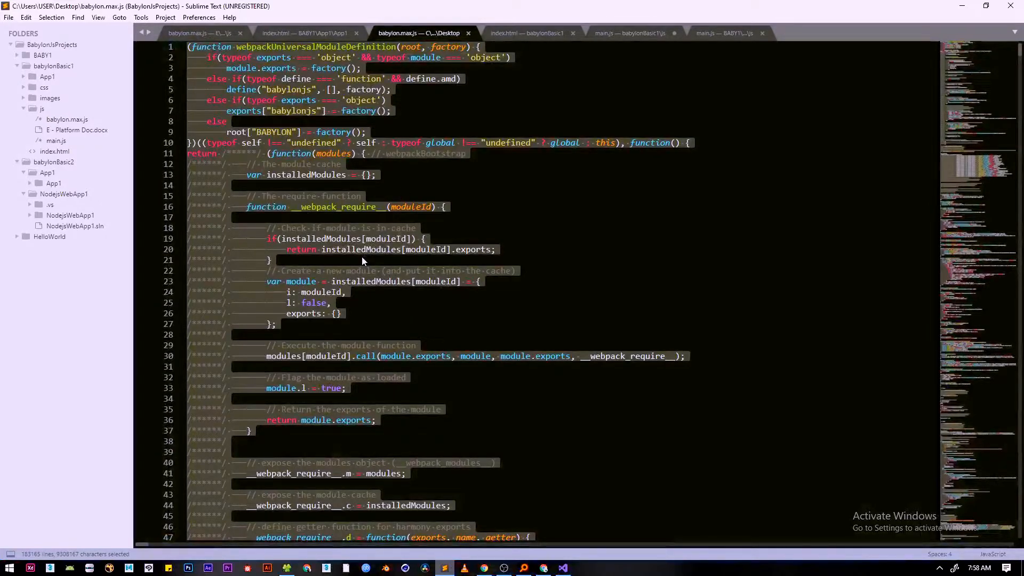
pyautogui.moveTo(459, 237)
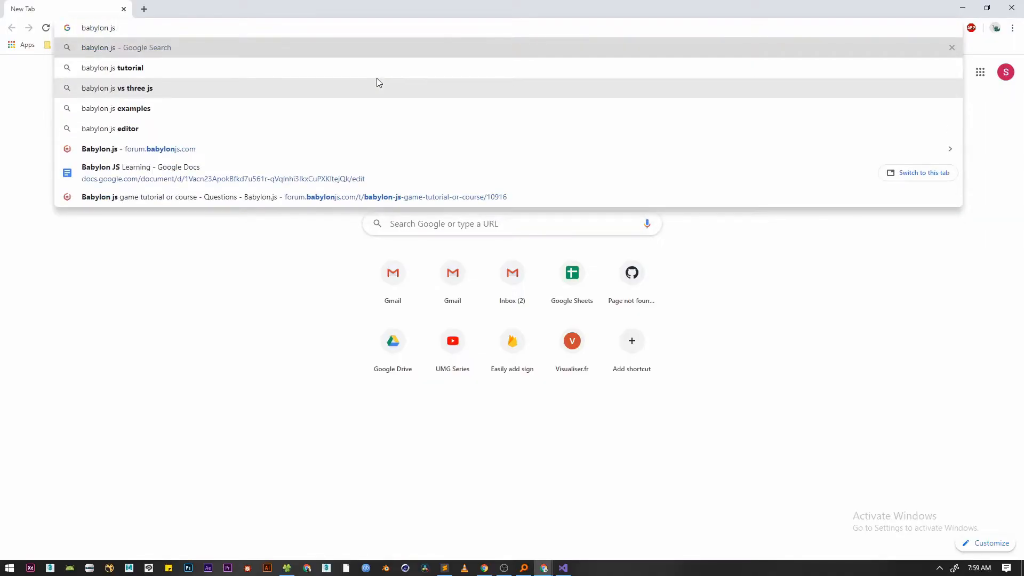
# Search GitHub for Babylon.js and navigate to the repository's dist folder.
pyautogui.press('Return')
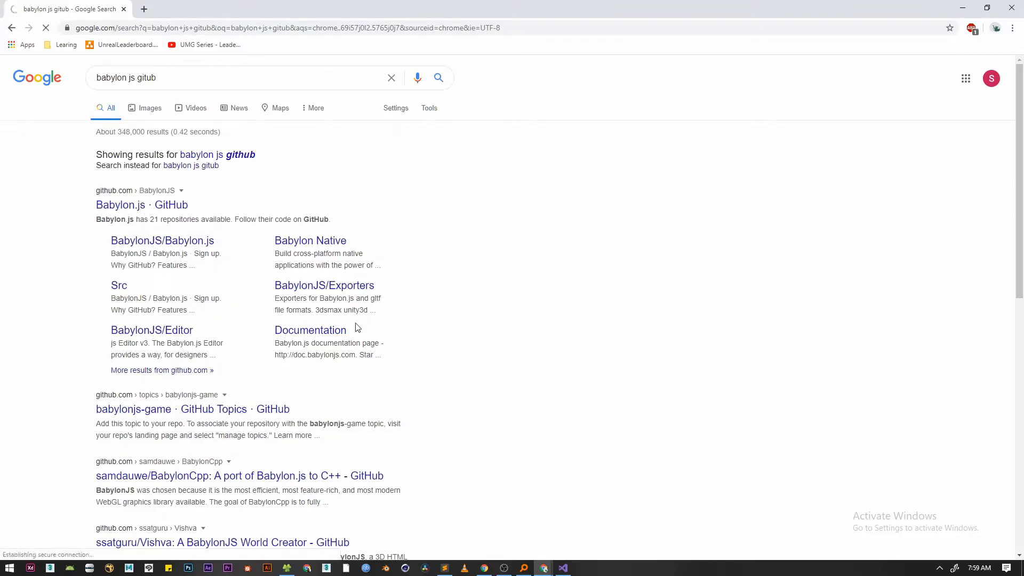
pyautogui.click(141, 205)
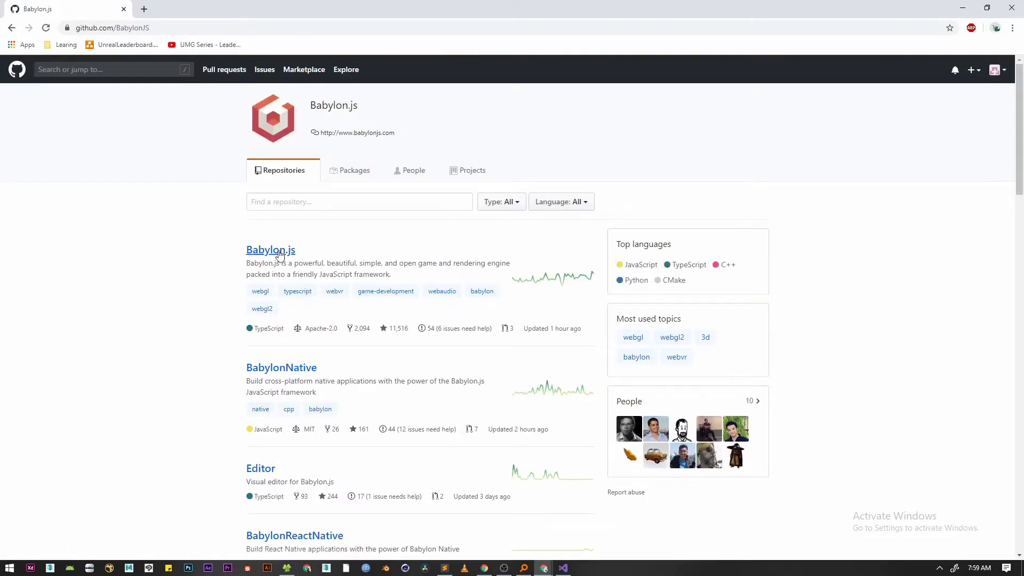
pyautogui.click(270, 249)
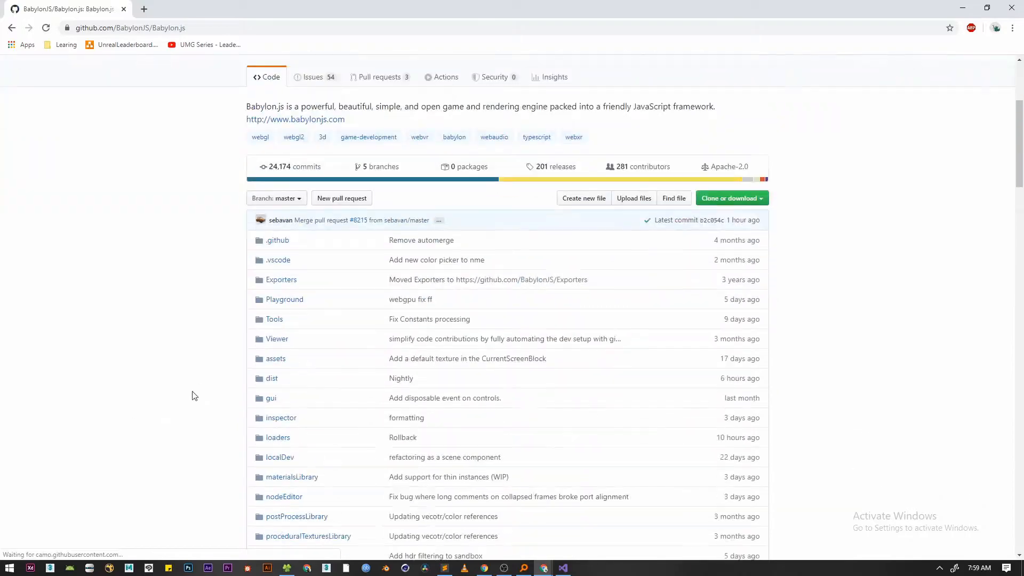
pyautogui.click(272, 378)
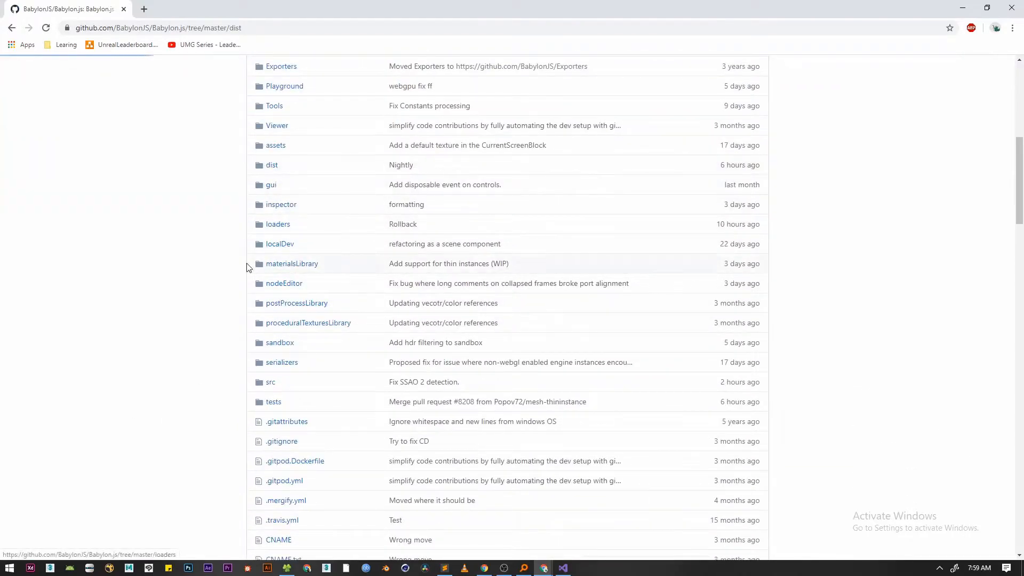
pyautogui.click(272, 164)
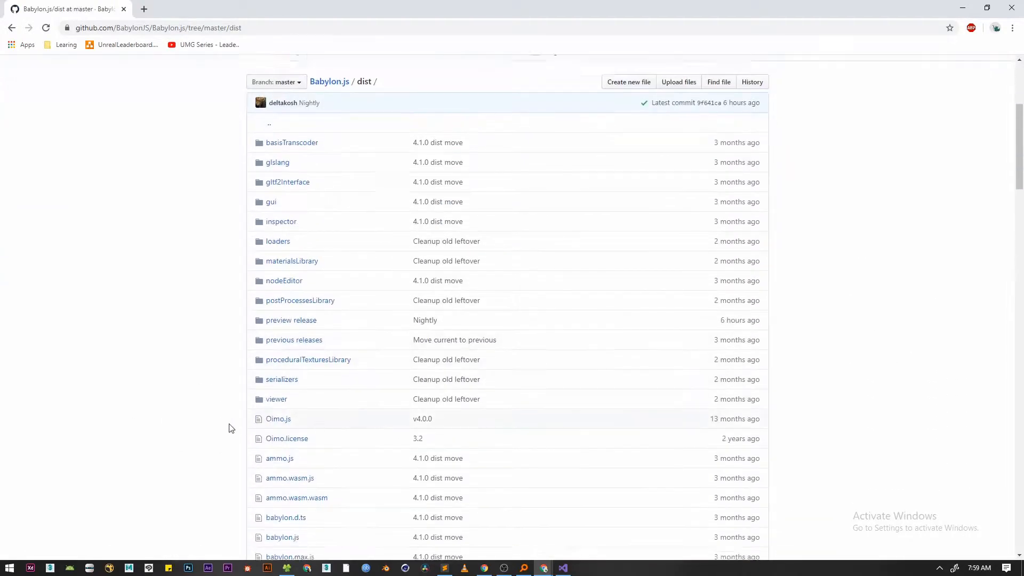
pyautogui.scroll(-3)
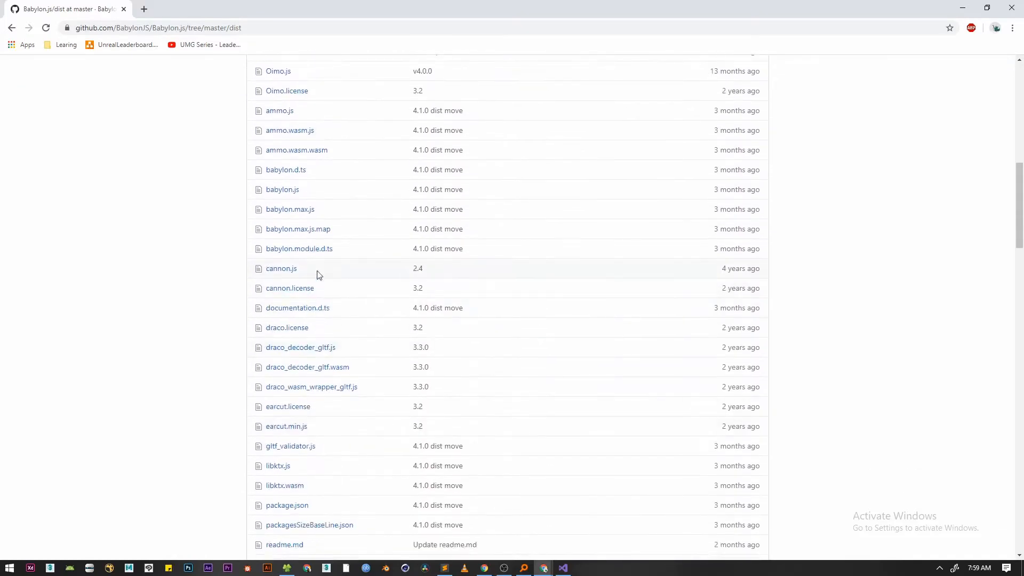
# Open the babylon.max.js file page and download the 9.03 MB file.
pyautogui.click(290, 209)
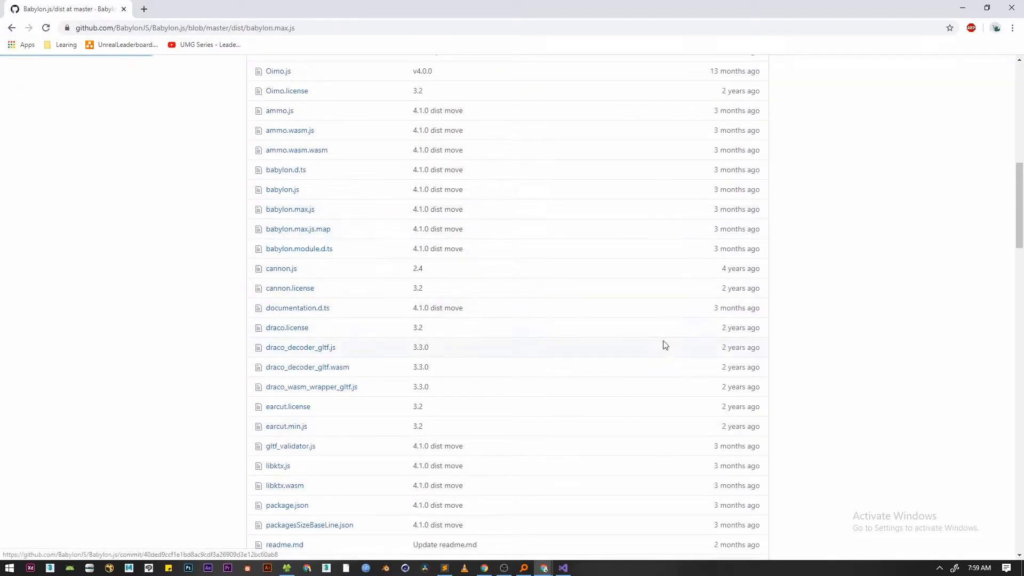
pyautogui.click(290, 209)
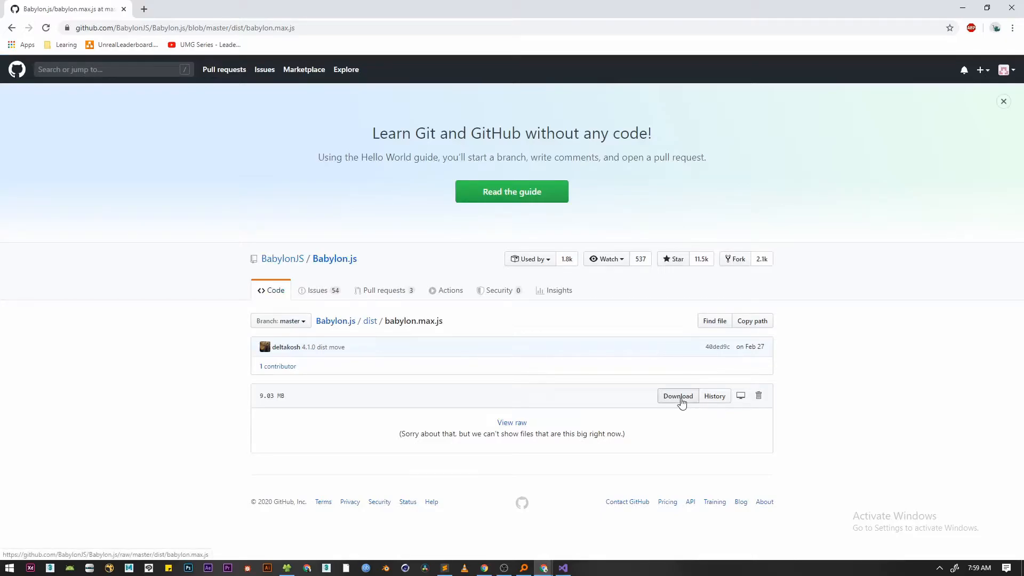
pyautogui.click(677, 396)
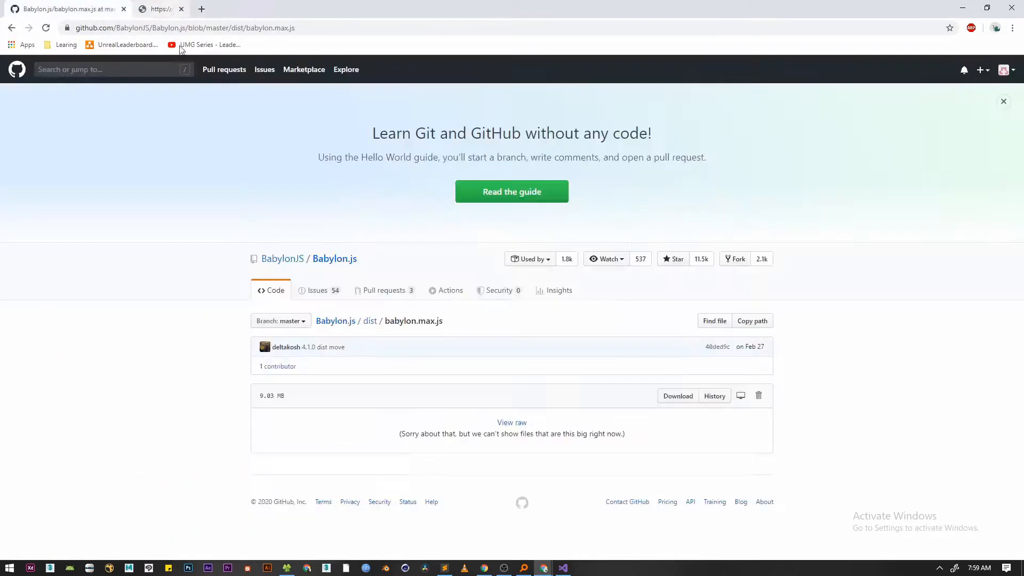
pyautogui.rightClick(677, 396)
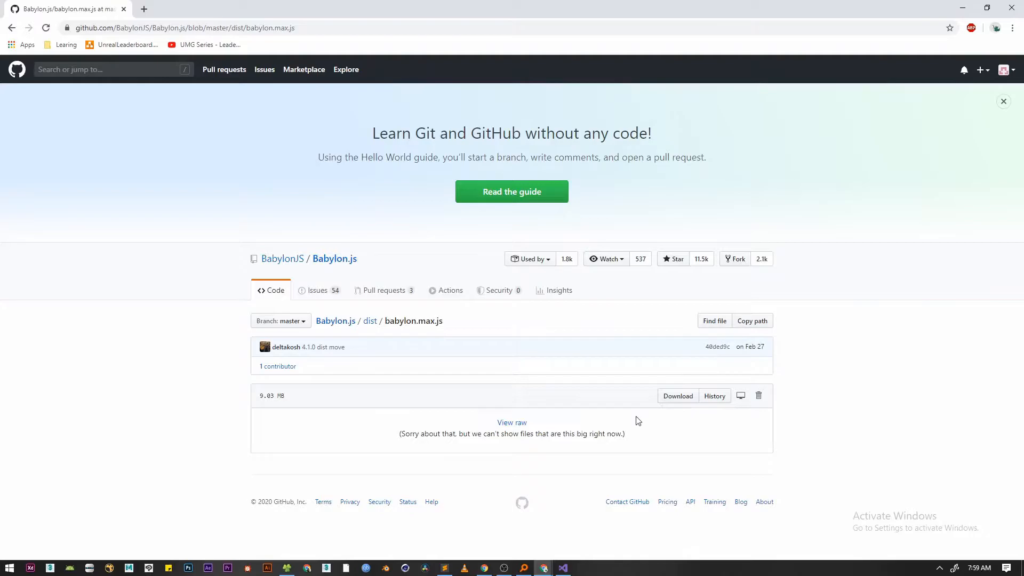
pyautogui.click(677, 395)
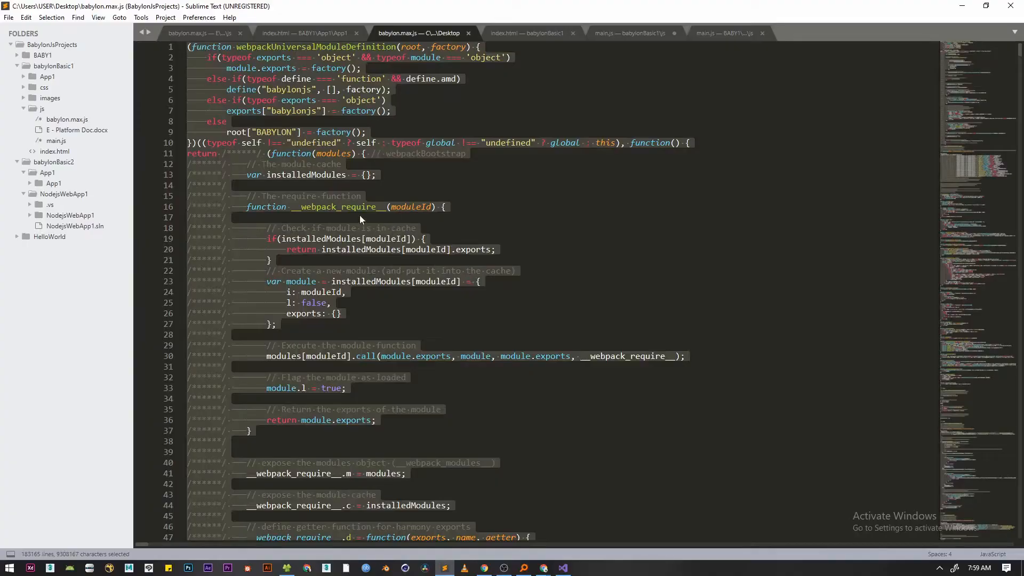
pyautogui.moveTo(554, 214)
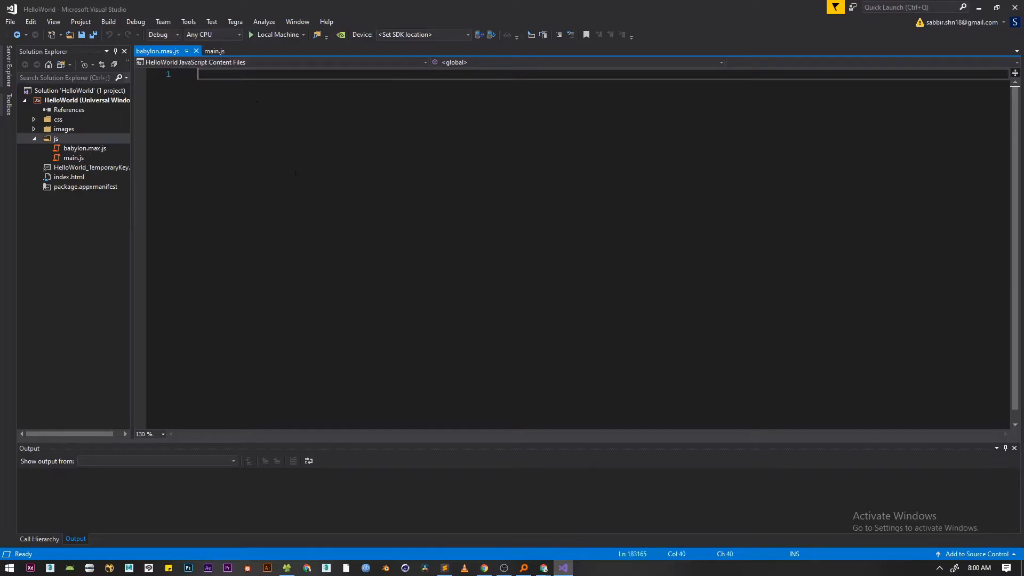
# Paste the copied Babylon library code into the empty babylon.max.js in the HelloWorld project.
pyautogui.press('ctrl+v')
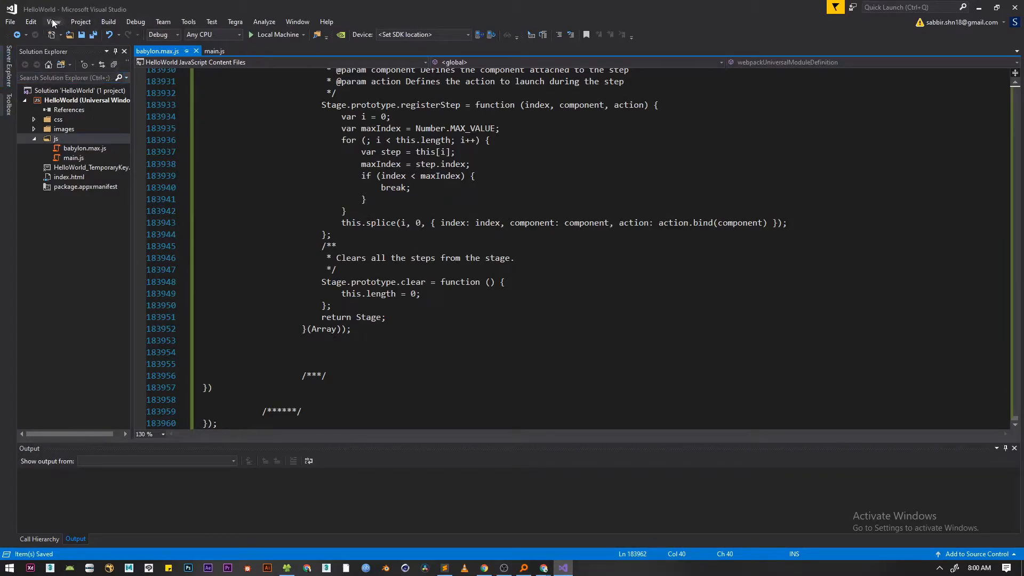
# Show Solution Explorer via the View menu to see the HelloWorld file tree.
pyautogui.click(53, 21)
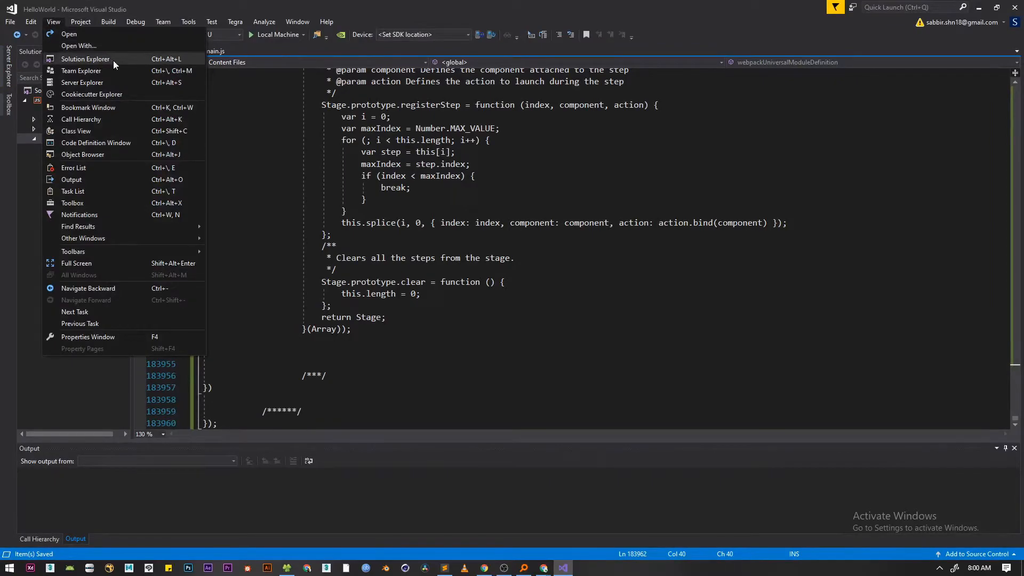
pyautogui.click(84, 58)
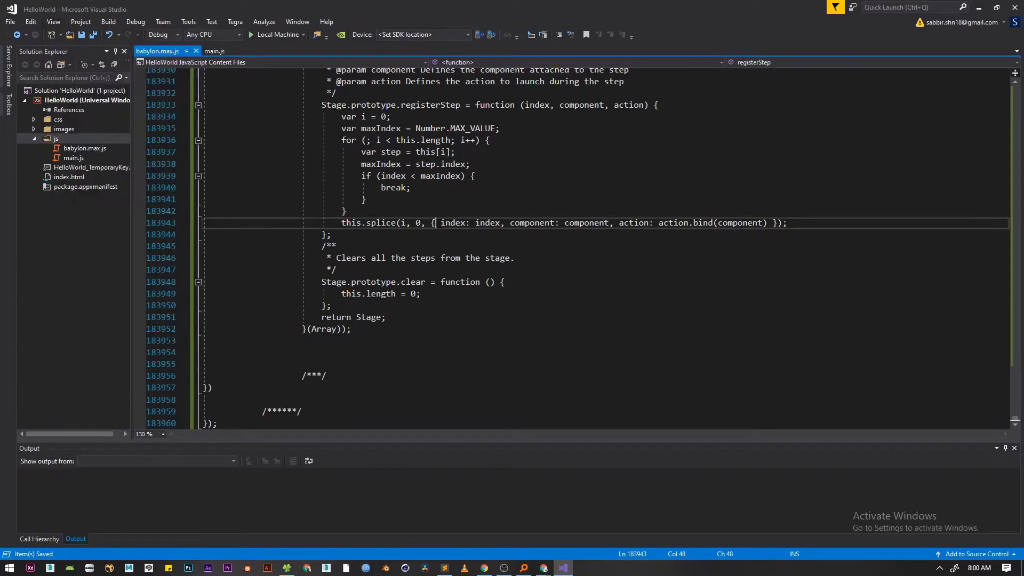
pyautogui.scroll(3)
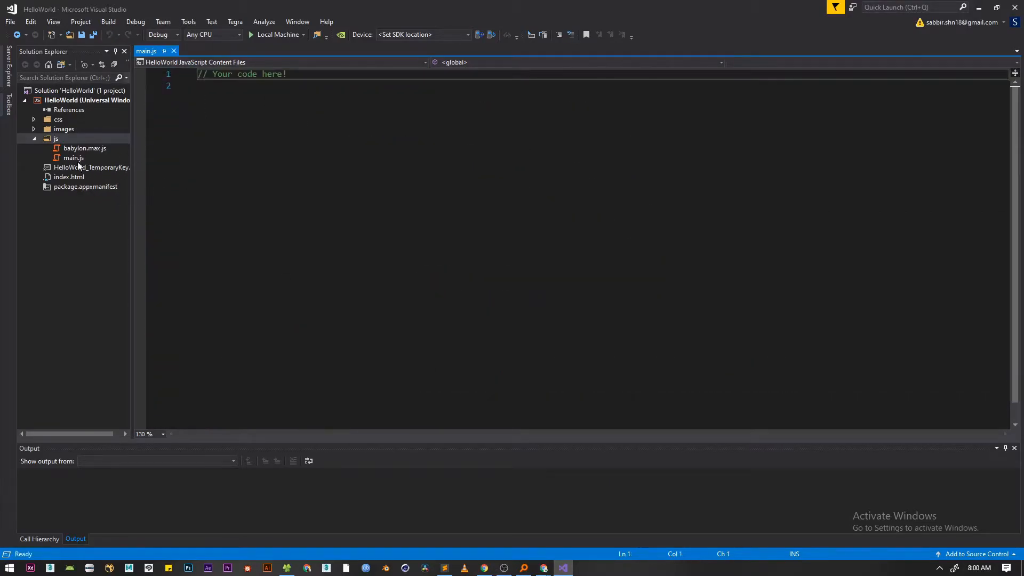
# Reference js/babylon.max.js in index.html before main.js, then return to main.js.
pyautogui.doubleClick(68, 176)
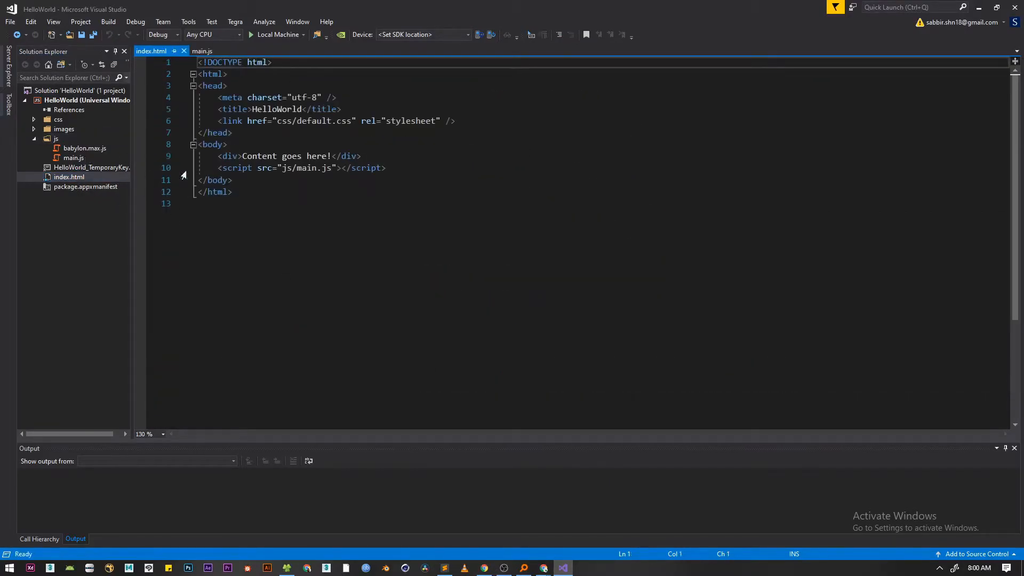
pyautogui.click(84, 148)
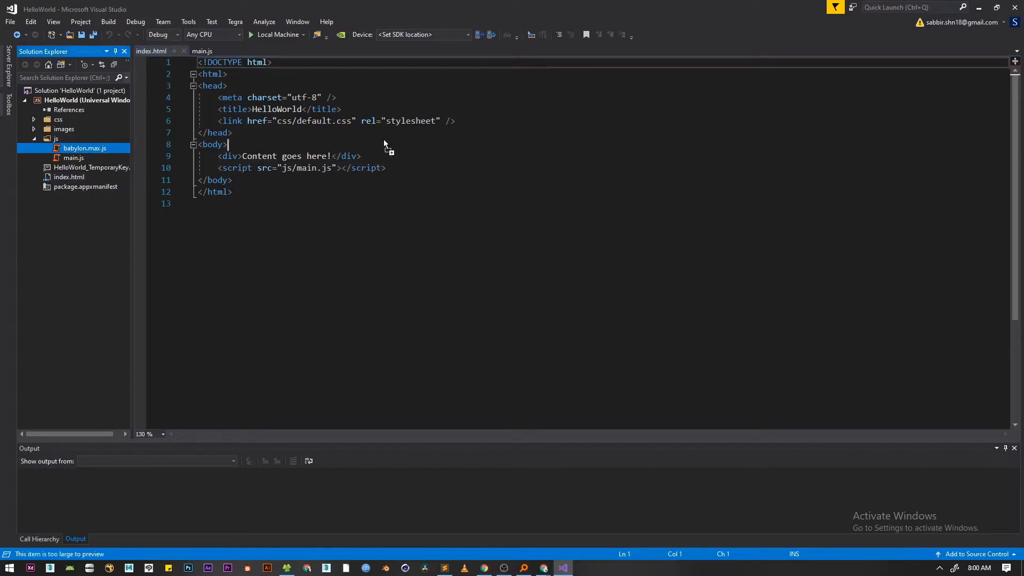
pyautogui.moveTo(302, 155)
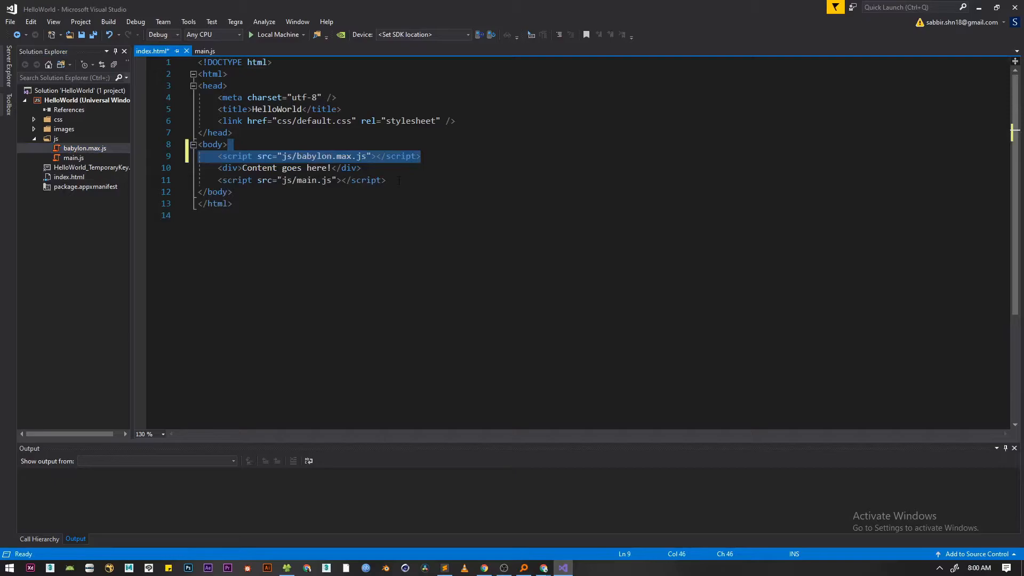
pyautogui.click(315, 168)
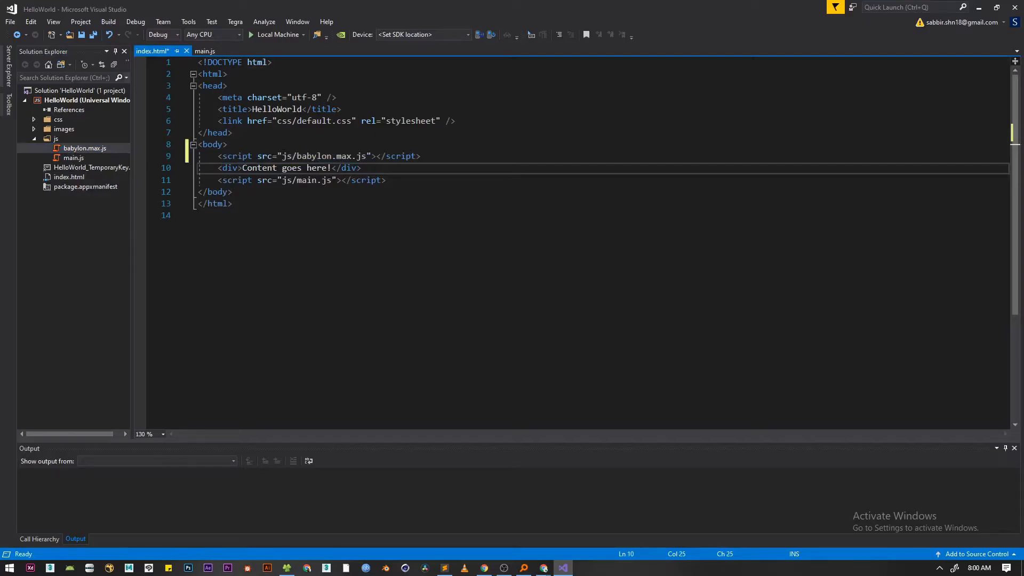
pyautogui.click(204, 51)
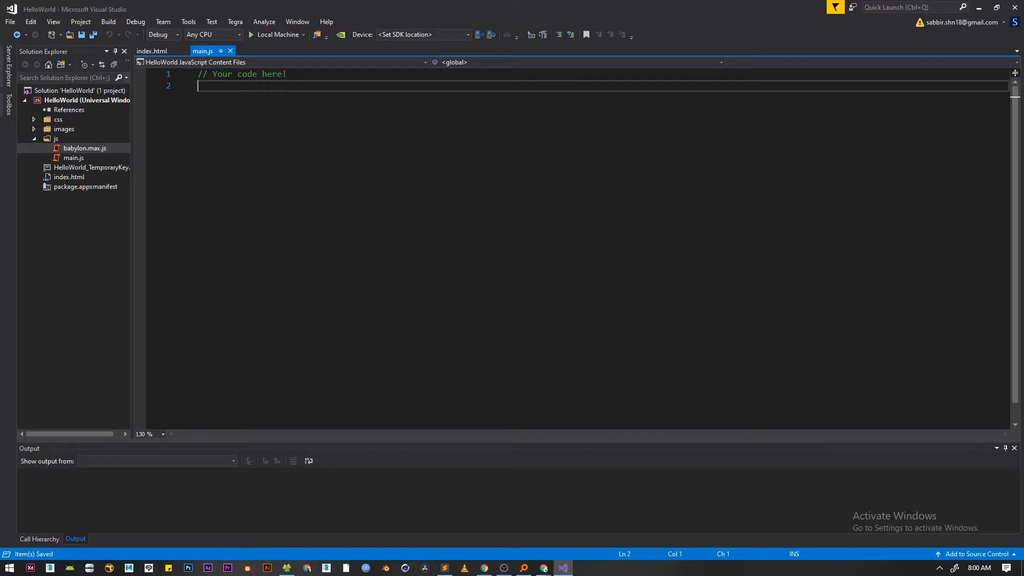
# Write 'var scene = new' in main.js referencing babylon.max.js, check IntelliSense suggestions, and minimize Visual Studio.
pyautogui.write('var')
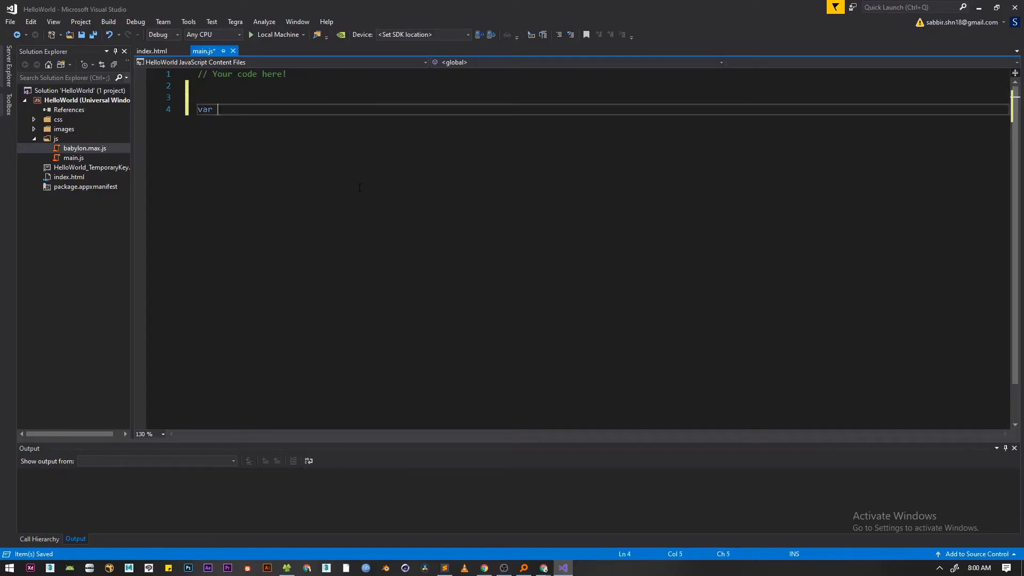
pyautogui.write('scene =')
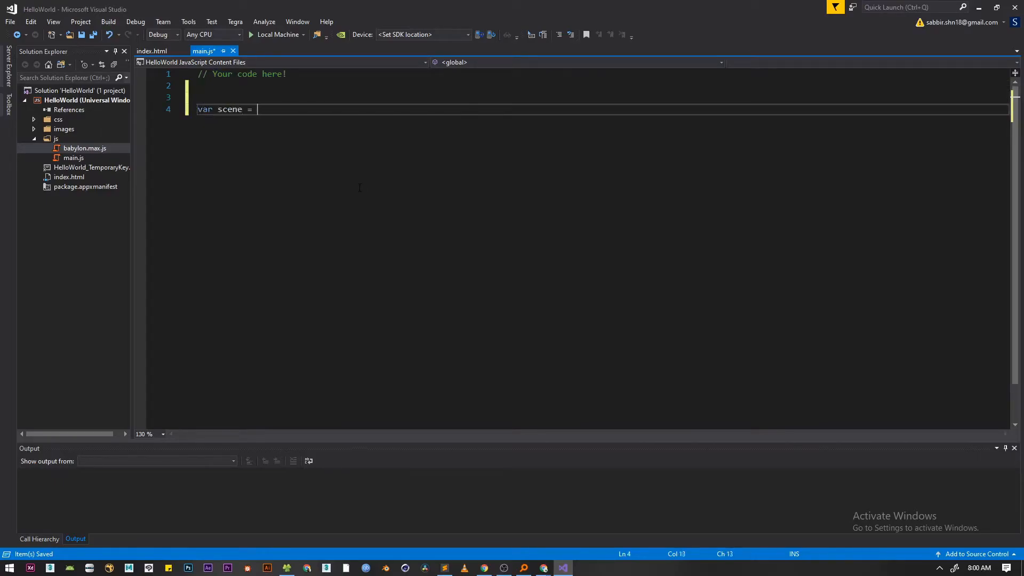
pyautogui.write('new bab')
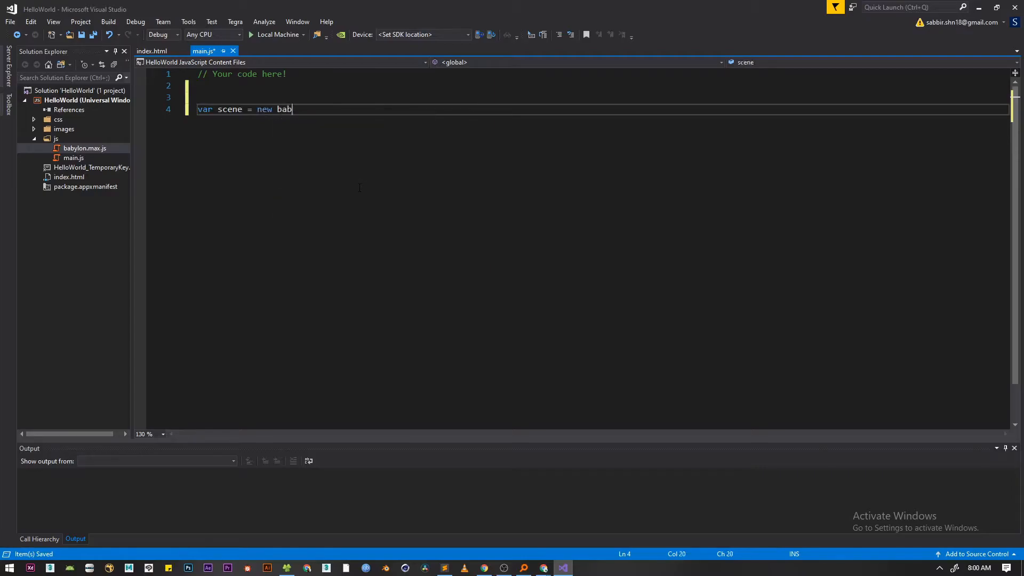
pyautogui.press('backspace')
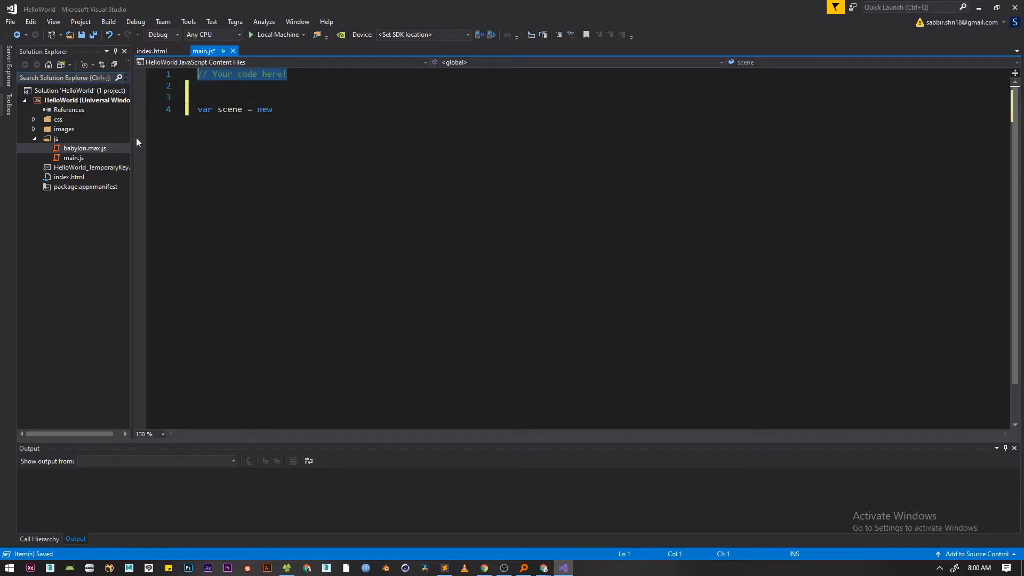
pyautogui.click(83, 147)
pyautogui.write(' bab')
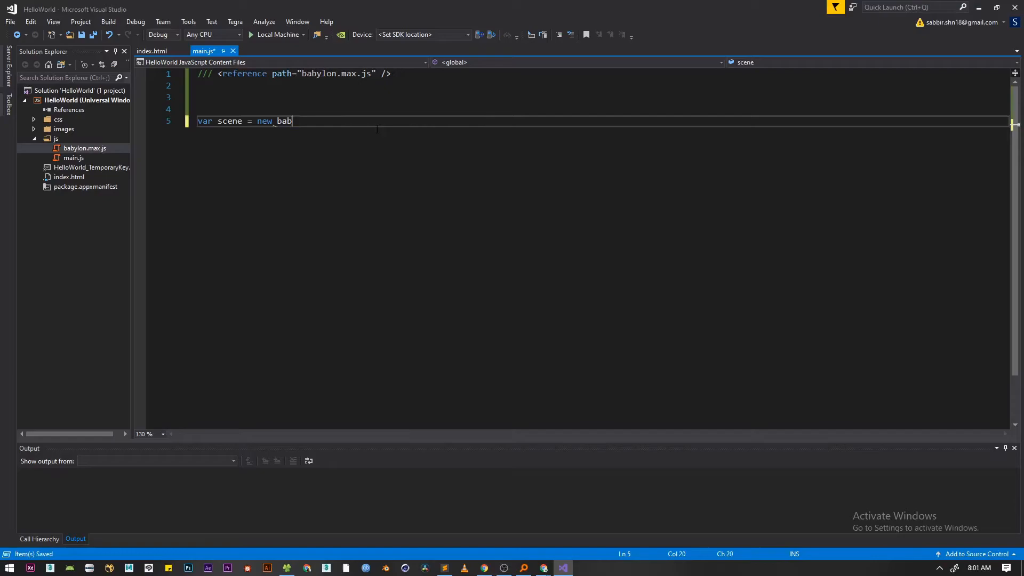
pyautogui.press('BackSpace')
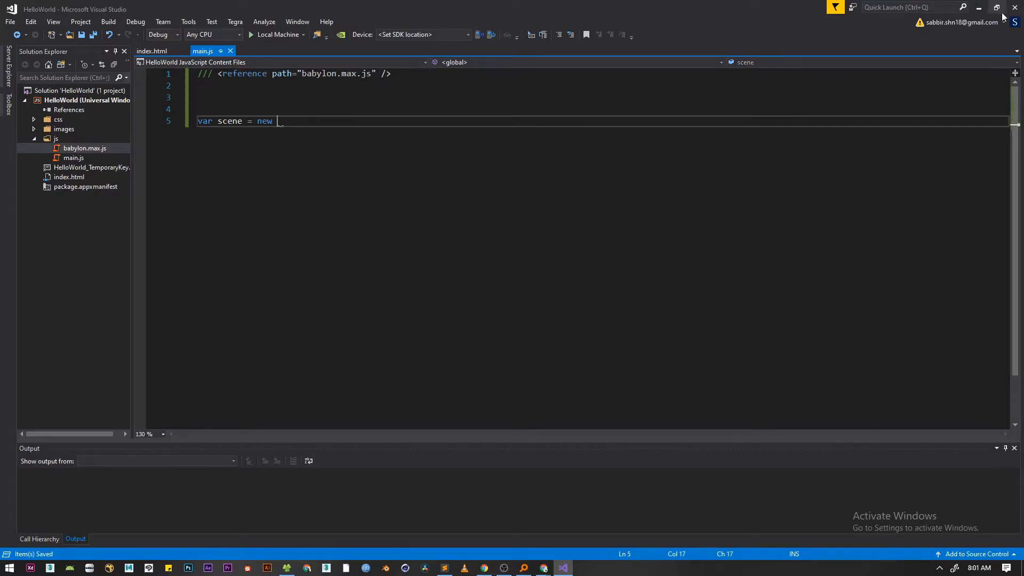
pyautogui.click(1014, 8)
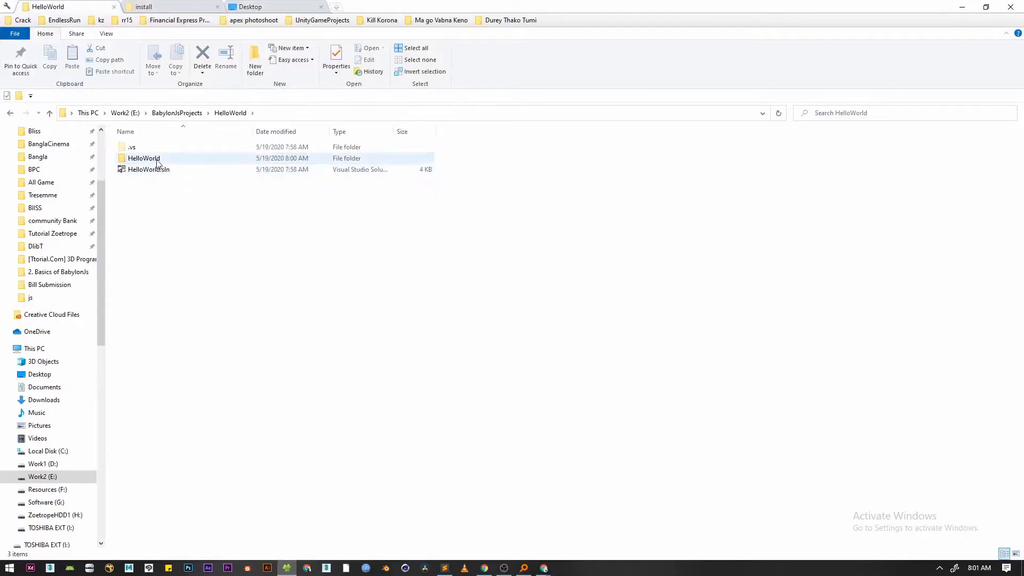
# Start a Python http.server from a PowerShell window in the inner HelloWorld folder.
pyautogui.doubleClick(144, 158)
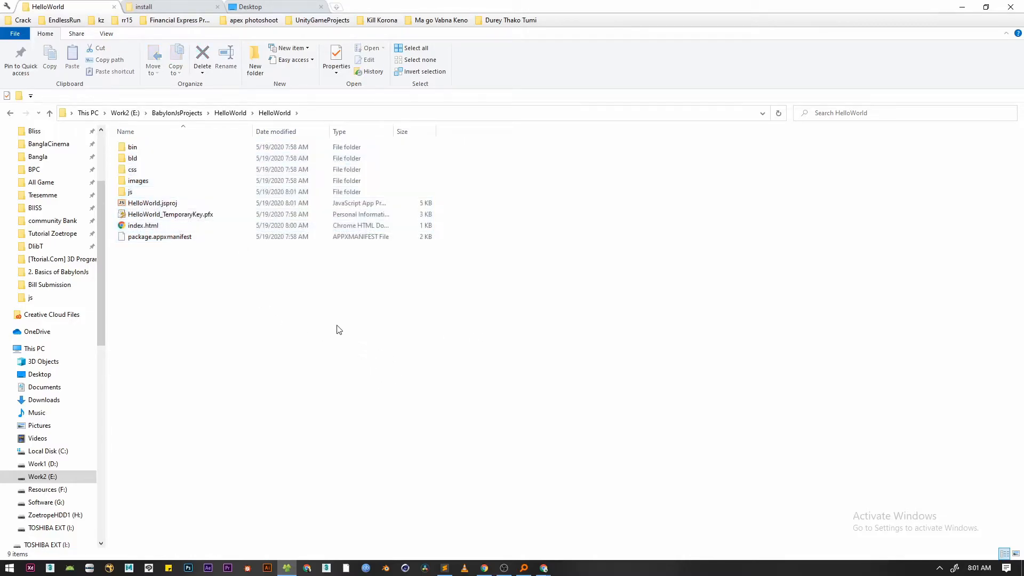
pyautogui.moveTo(246, 296)
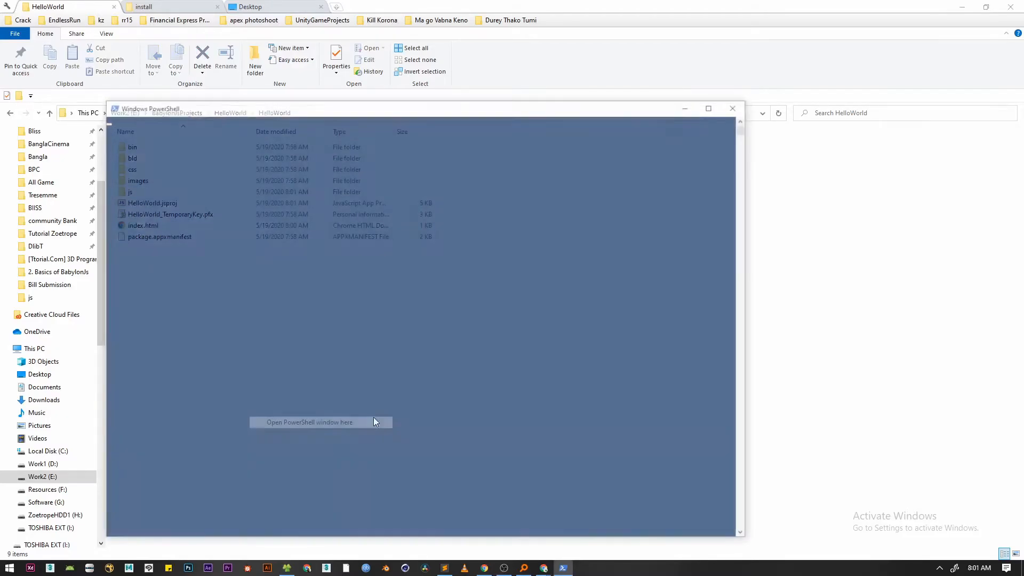
pyautogui.click(308, 423)
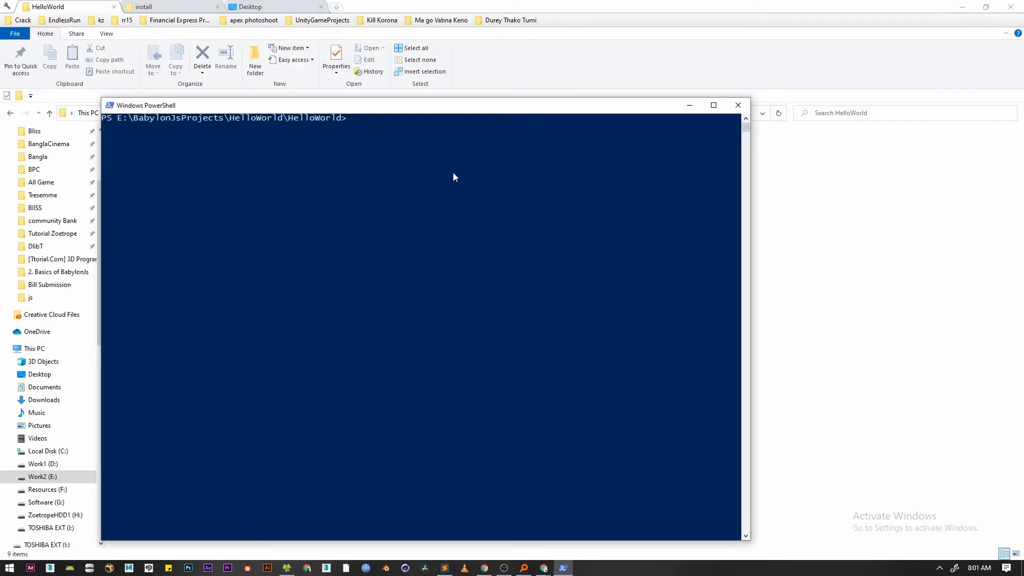
pyautogui.write('python')
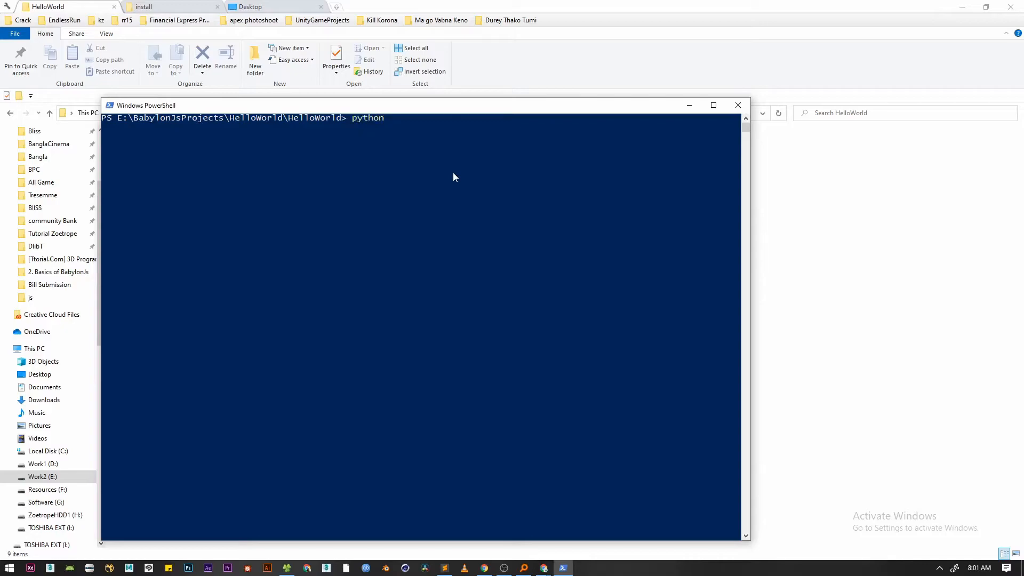
pyautogui.write('-m http')
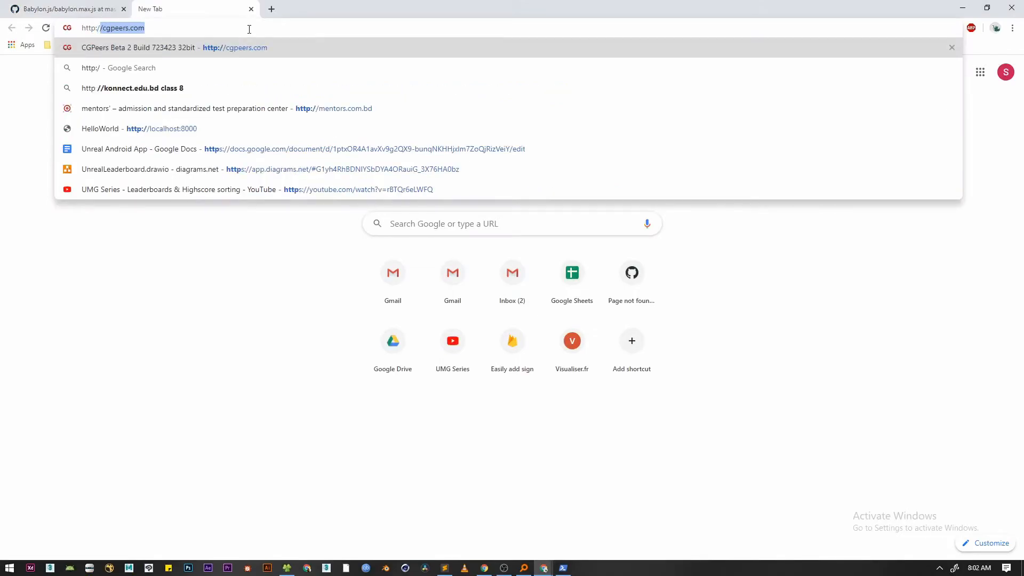
pyautogui.write('http://localhost:8000')
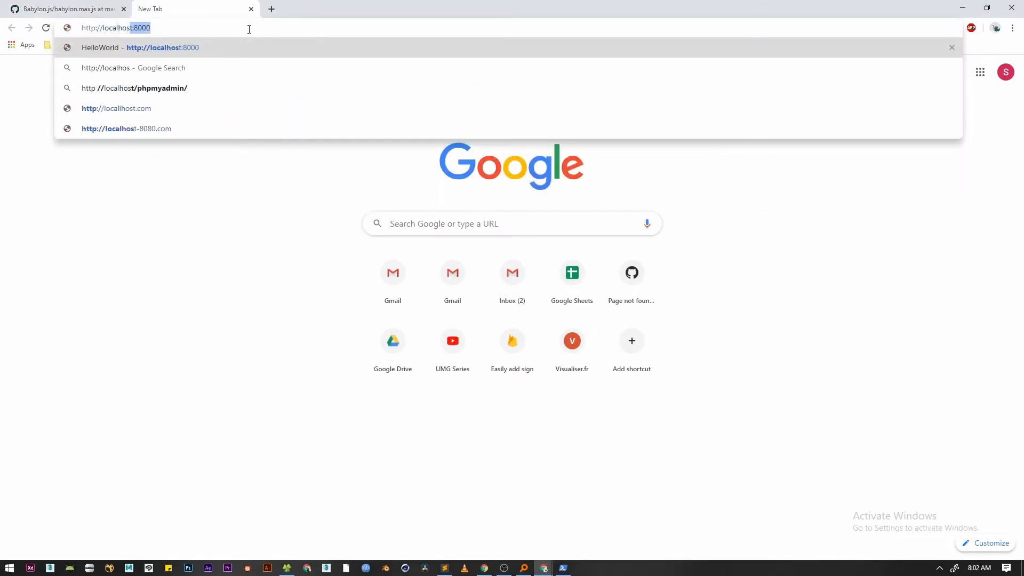
pyautogui.write('t:')
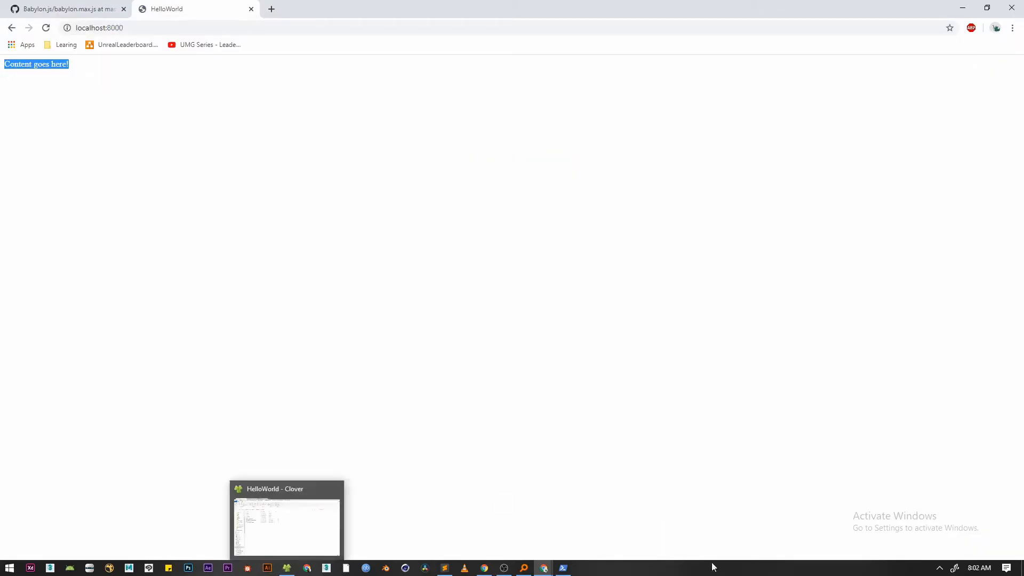
pyautogui.click(286, 523)
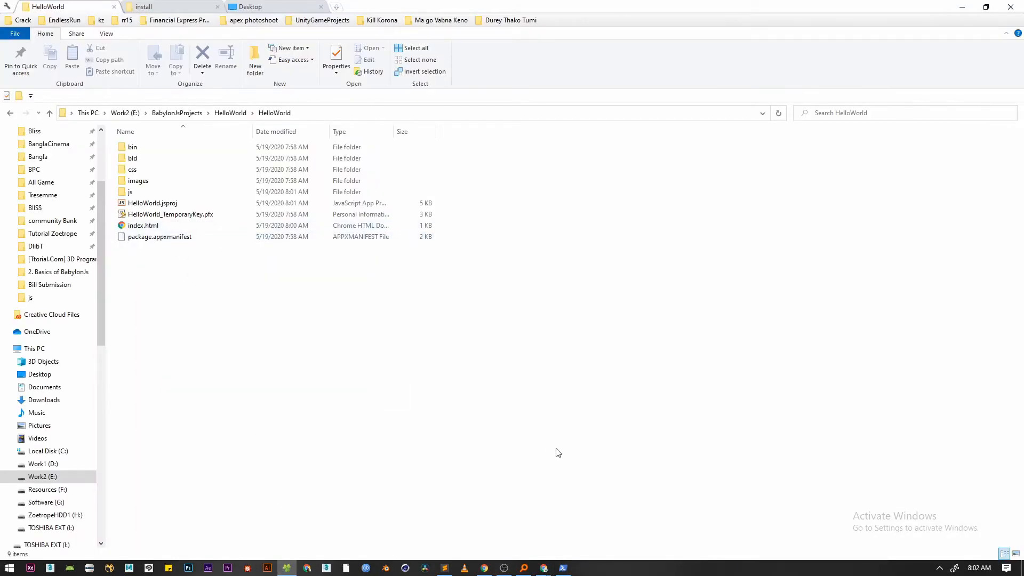
# In Command Prompt, switch to the E drive and cd into the HelloWorld project folder.
pyautogui.click(7, 568)
pyautogui.write('e')
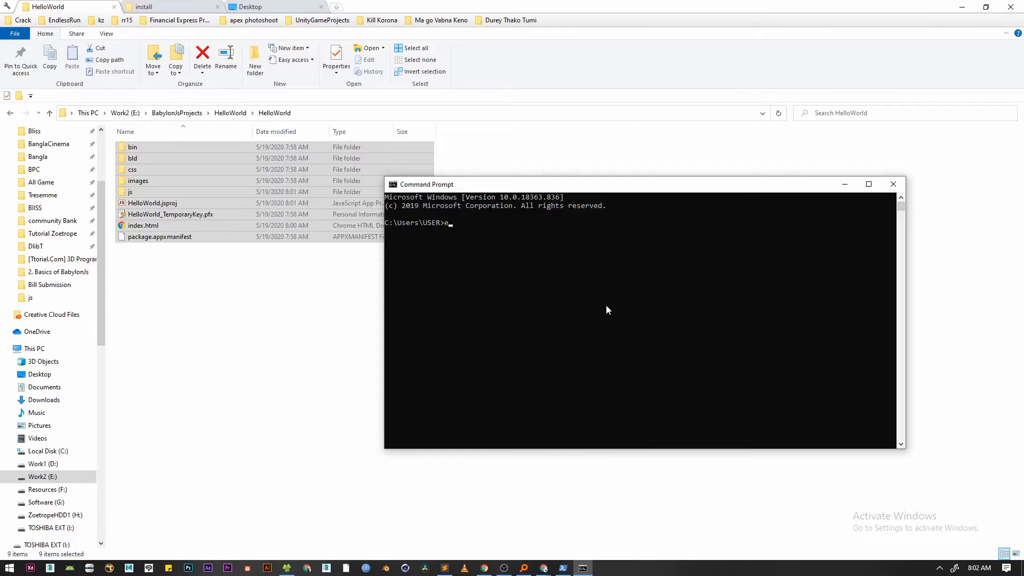
pyautogui.press('Return')
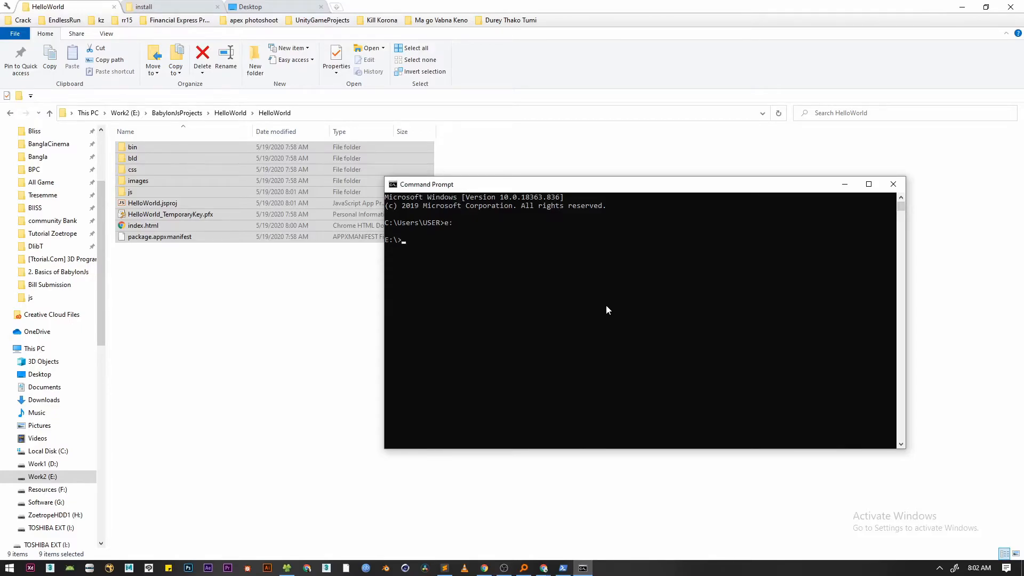
pyautogui.write('cd')
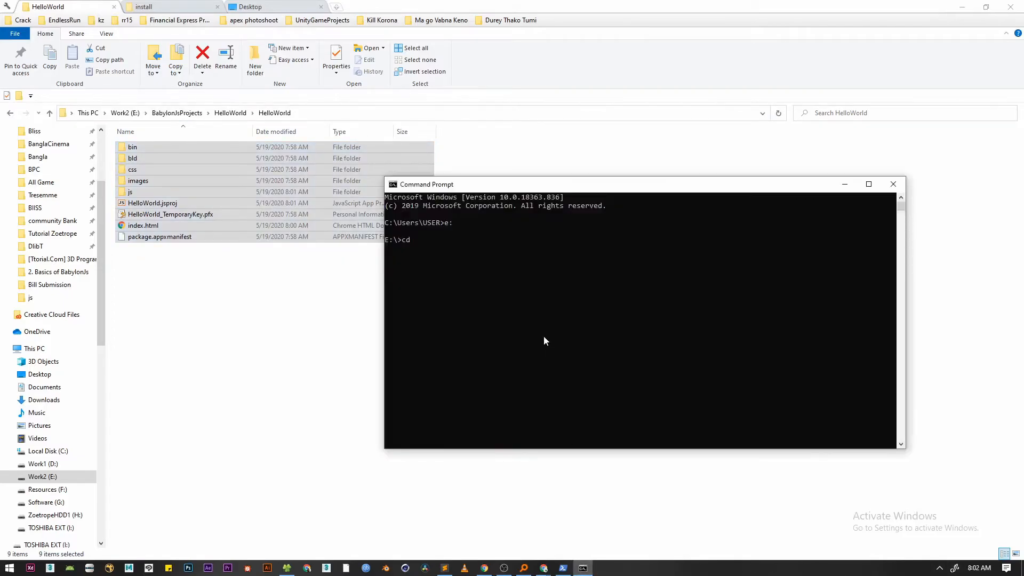
pyautogui.press('Return')
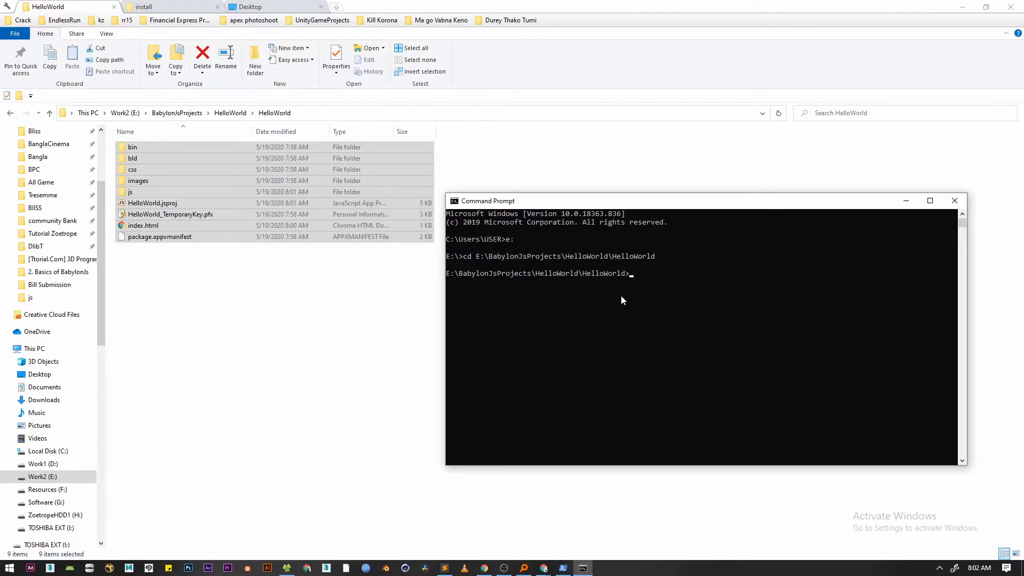
# Run 'npm install babylonjs --save' in the project folder.
pyautogui.write('npm')
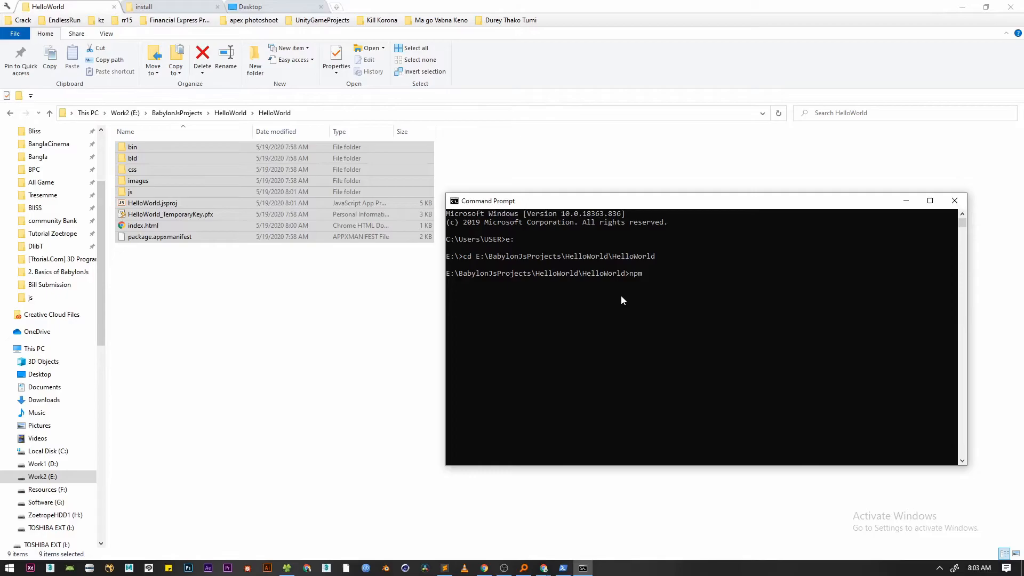
pyautogui.write('install')
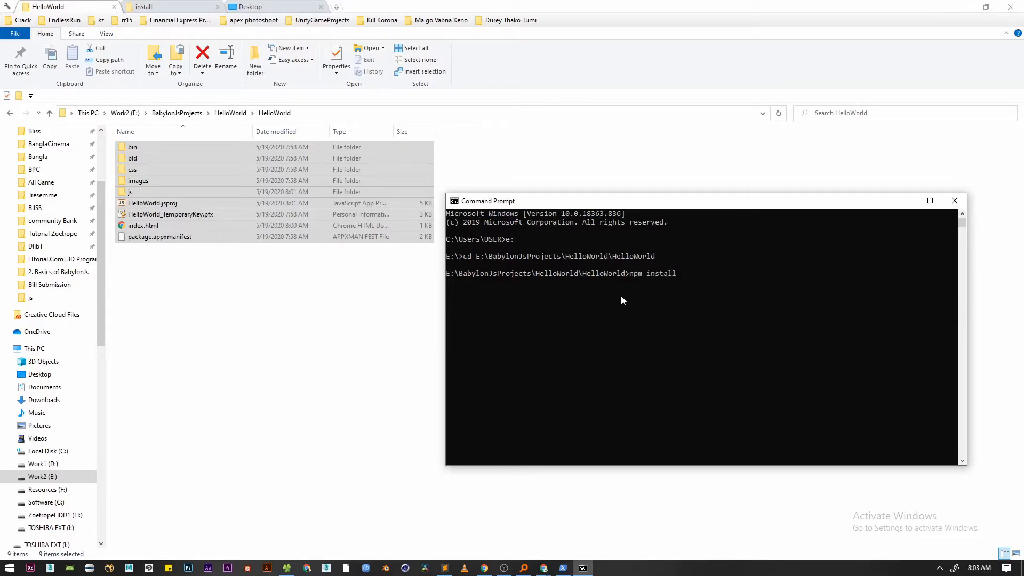
pyautogui.write('babylonjs')
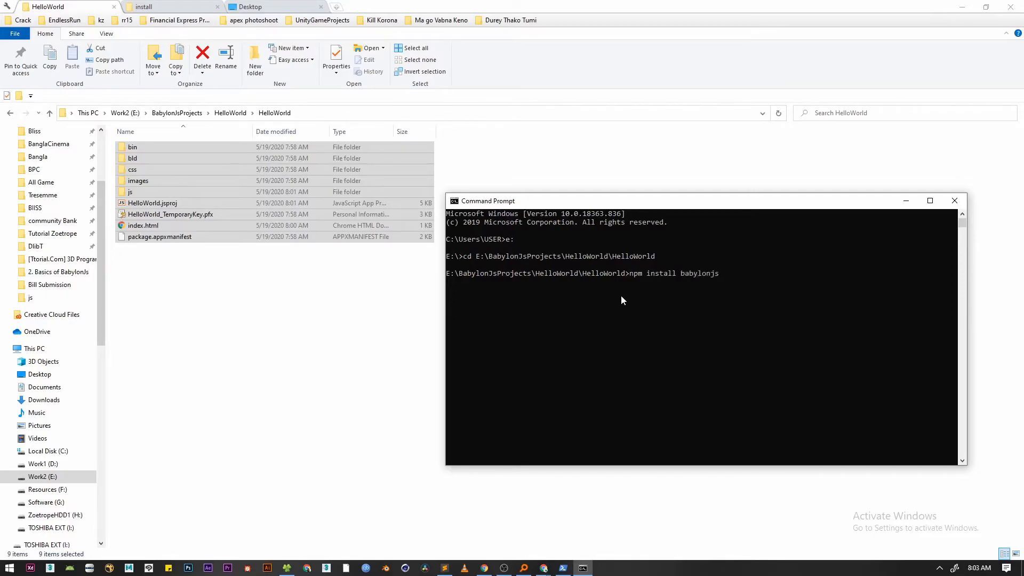
pyautogui.write('--save')
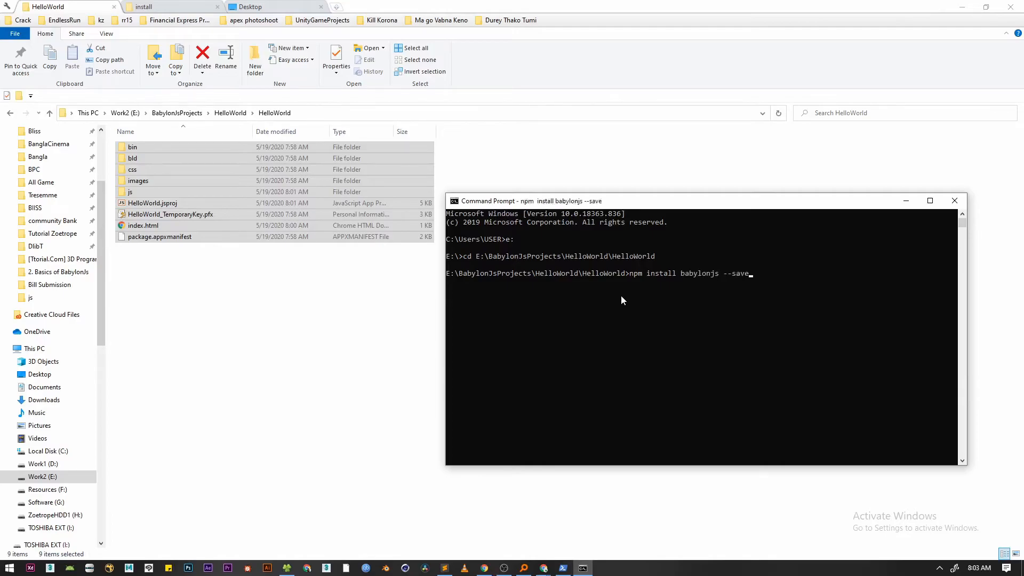
pyautogui.press('Return')
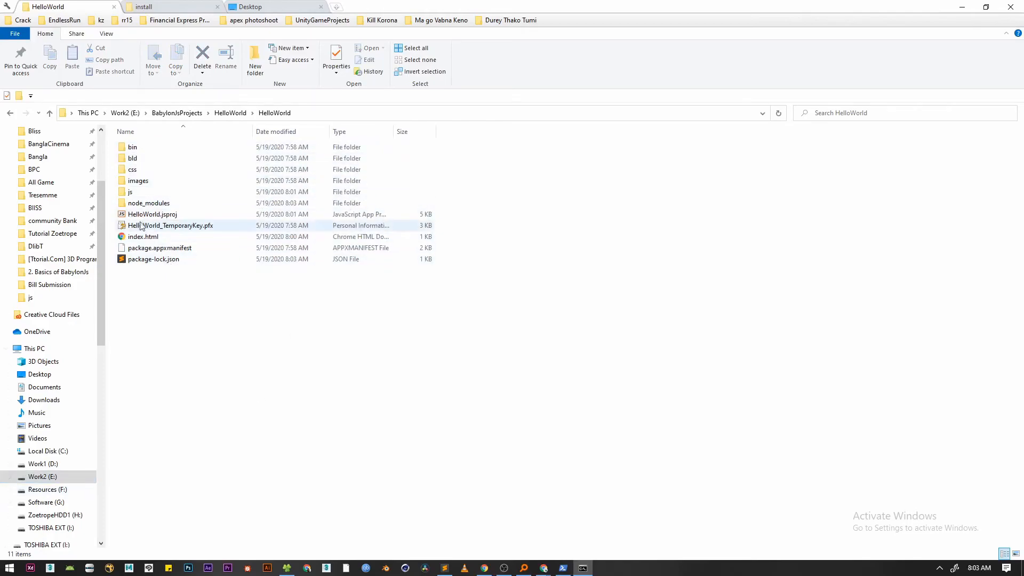
# Inspect the project folder for node_modules and package-lock.json, returning to Visual Studio.
pyautogui.doubleClick(152, 215)
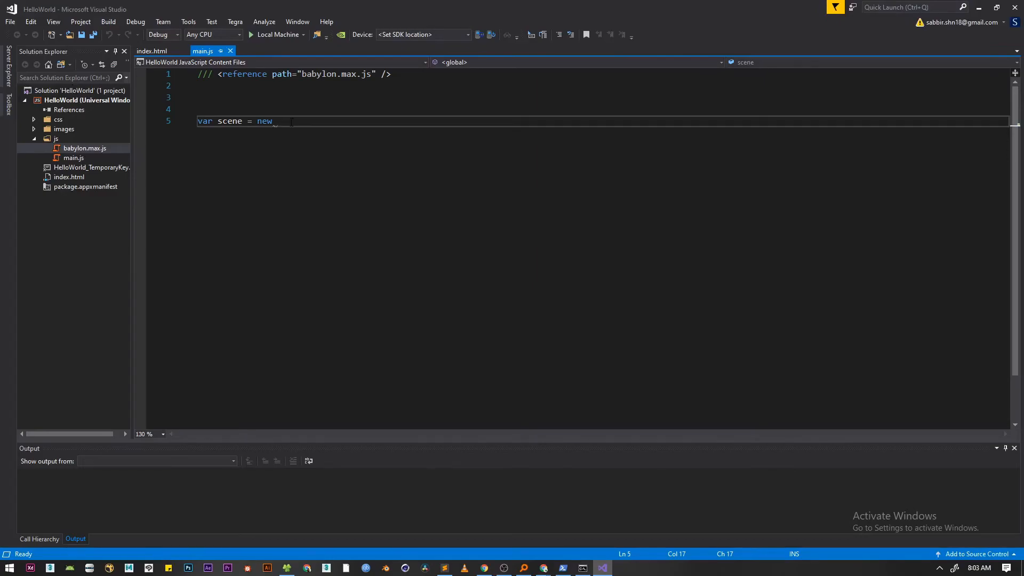
# Complete line 5 as 'var scene = new BABYLON.scene' with IntelliSense suggesting BABYLON.Scene.
pyautogui.write('bab')
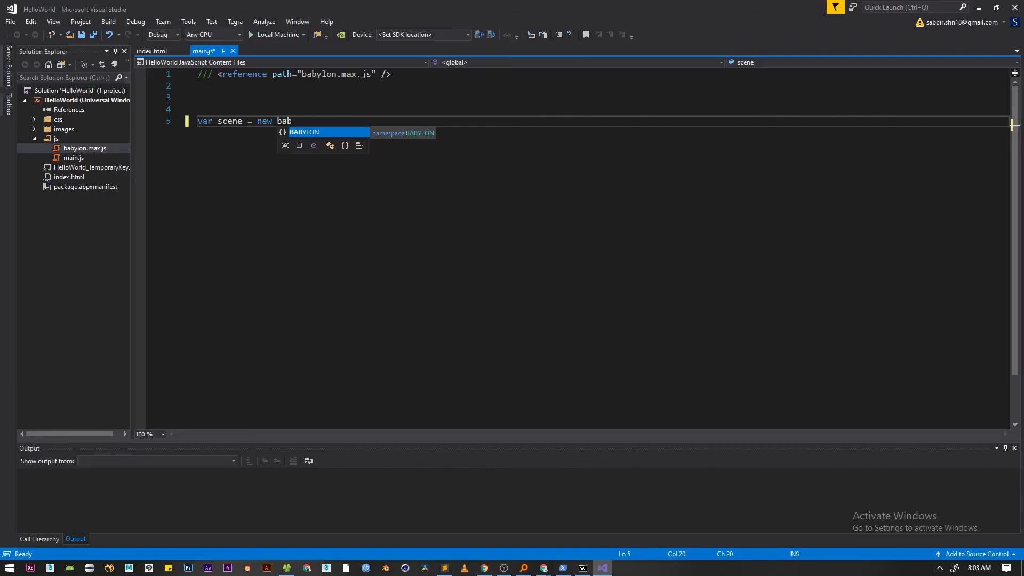
pyautogui.write('BYLON.s')
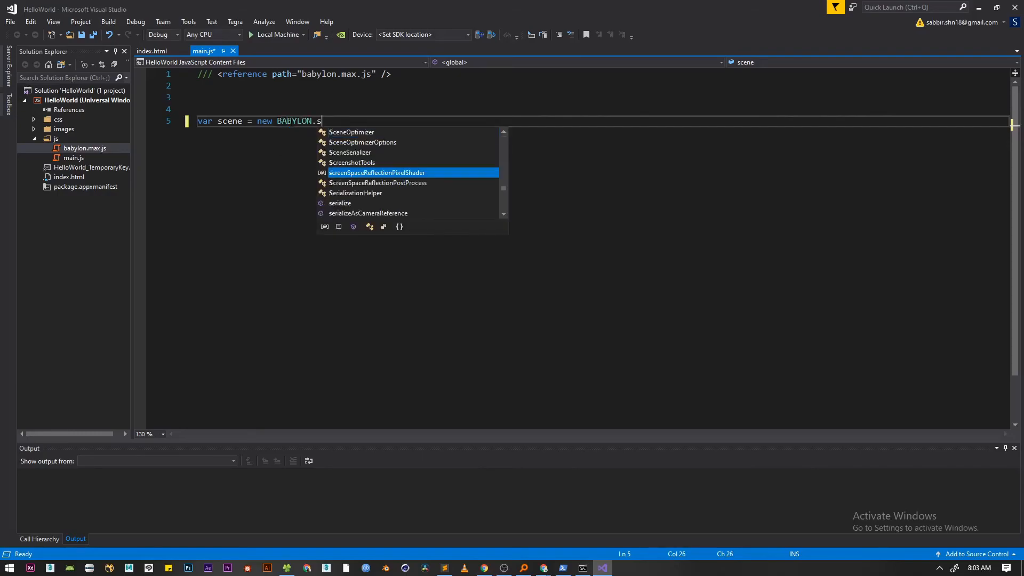
pyautogui.write('ce')
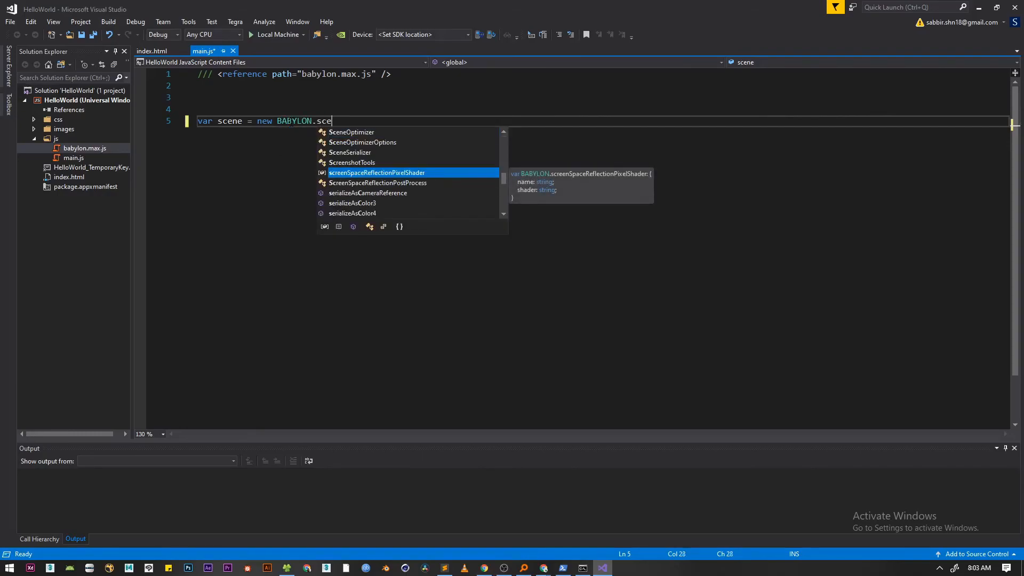
pyautogui.write('ne')
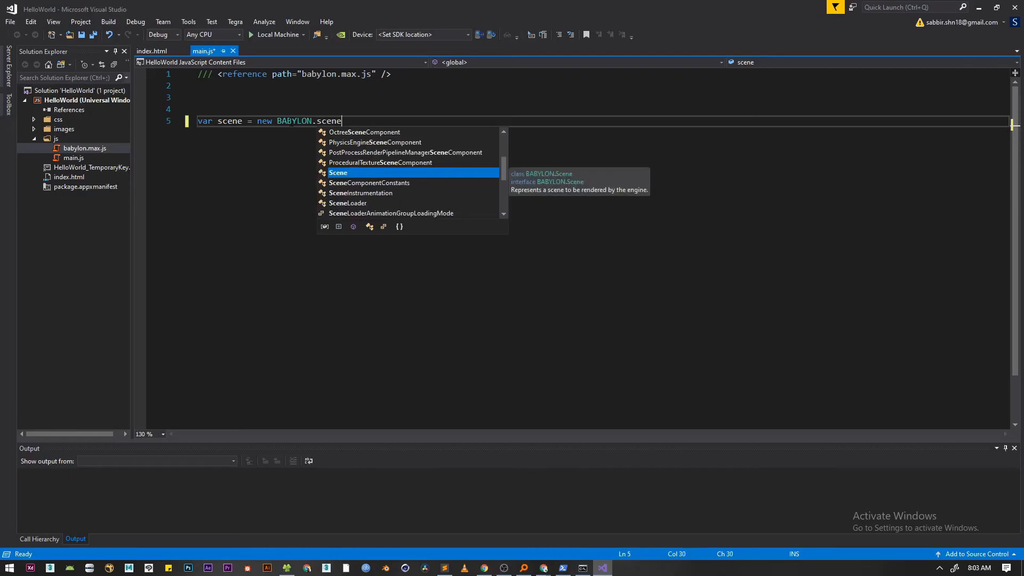
pyautogui.moveTo(572, 155)
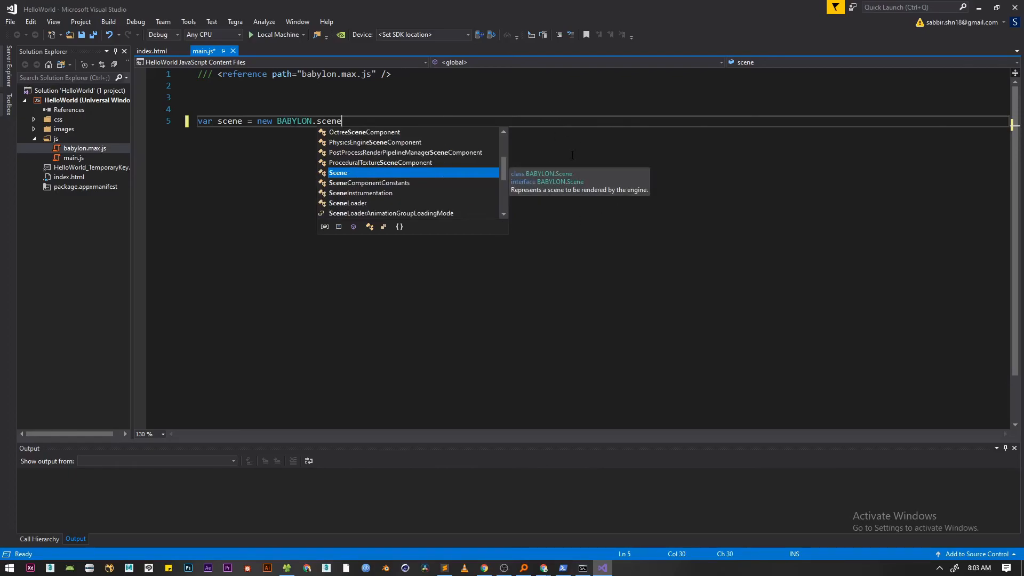